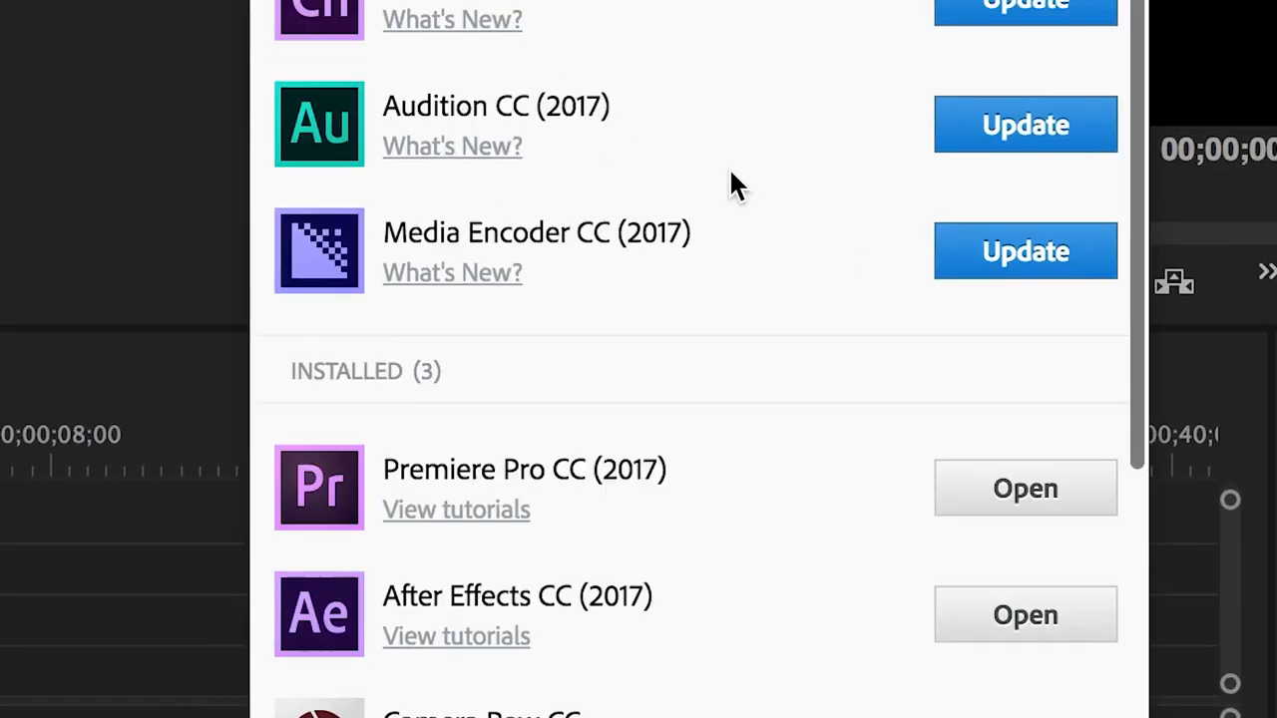
- Scroll the Creative Cloud Apps list down to the installed Premiere Pro CC (2017)
scroll("down", 3)
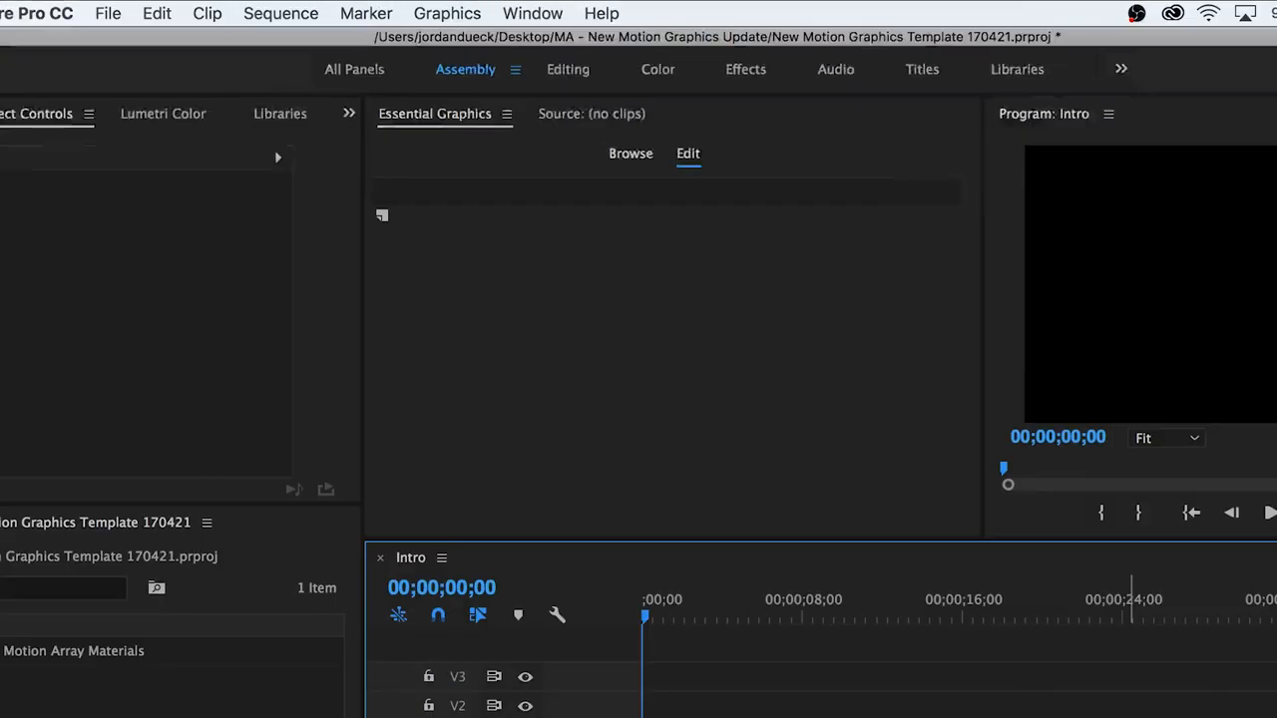
- Install MA Simple Titles.mogrt through Graphics > Install Motion Graphics Template
left_click(446, 13)
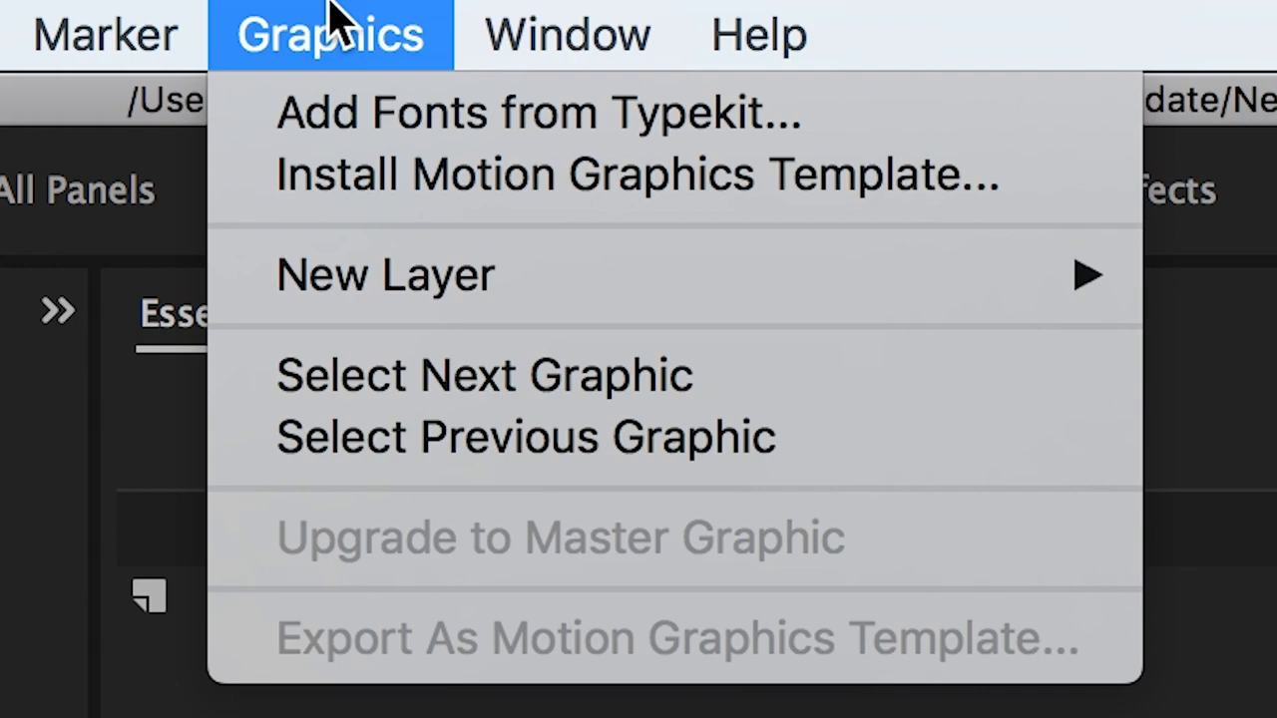
left_click(635, 174)
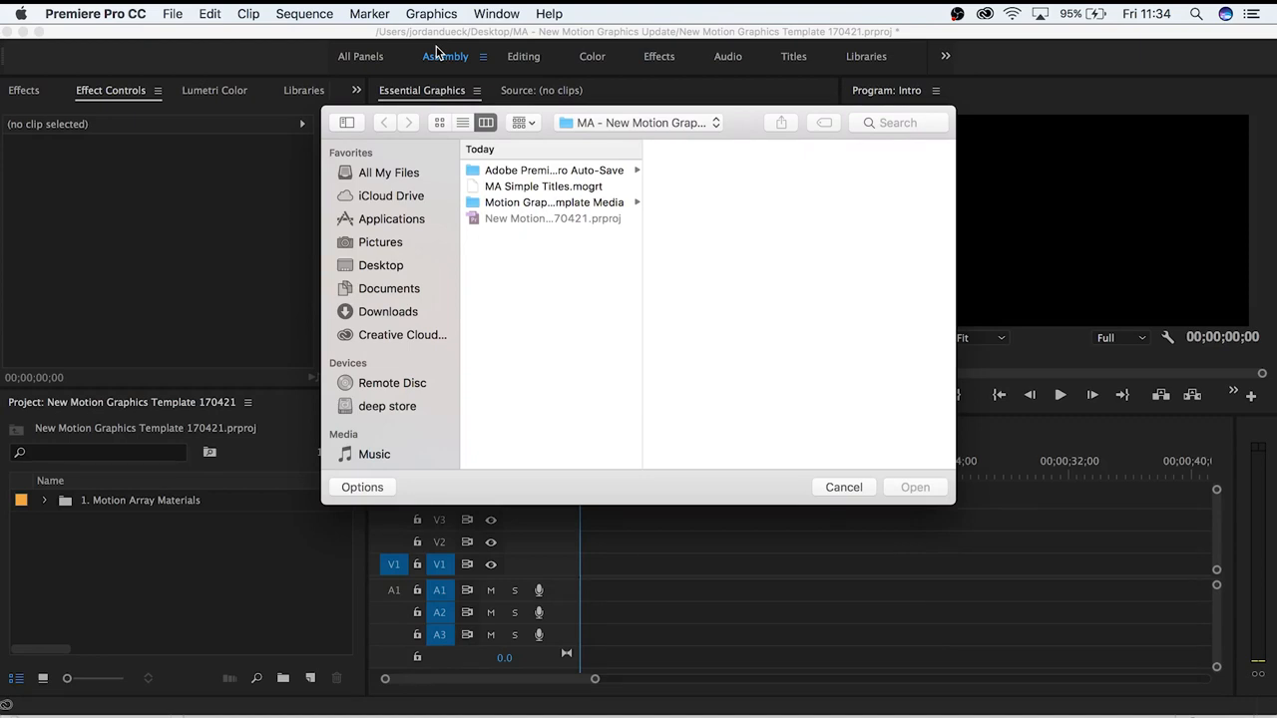
mouse_move(498, 190)
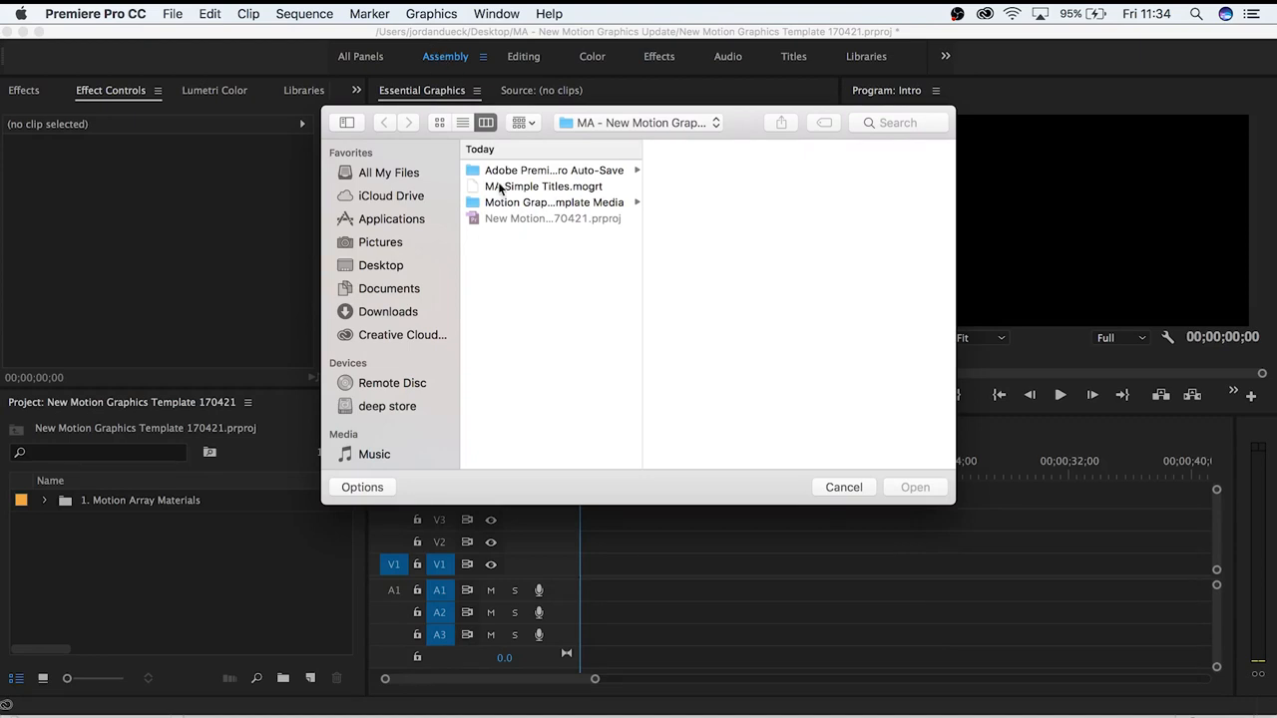
left_click(545, 186)
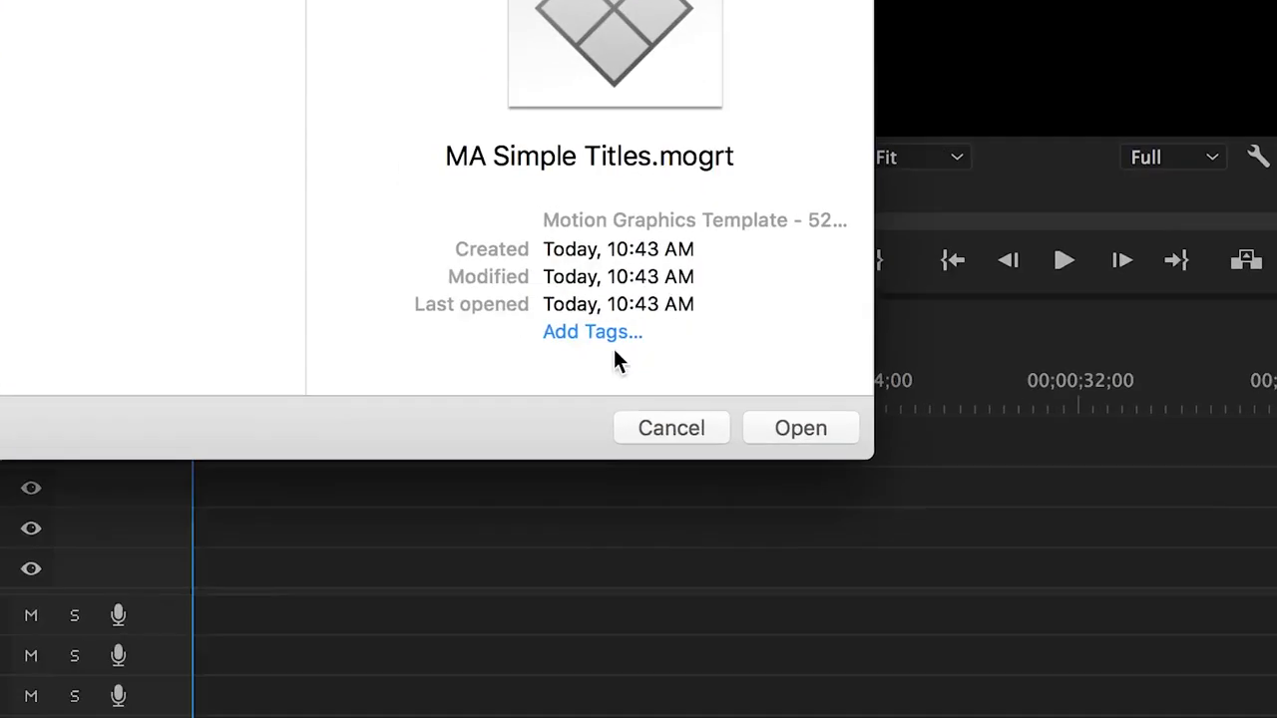
left_click(800, 427)
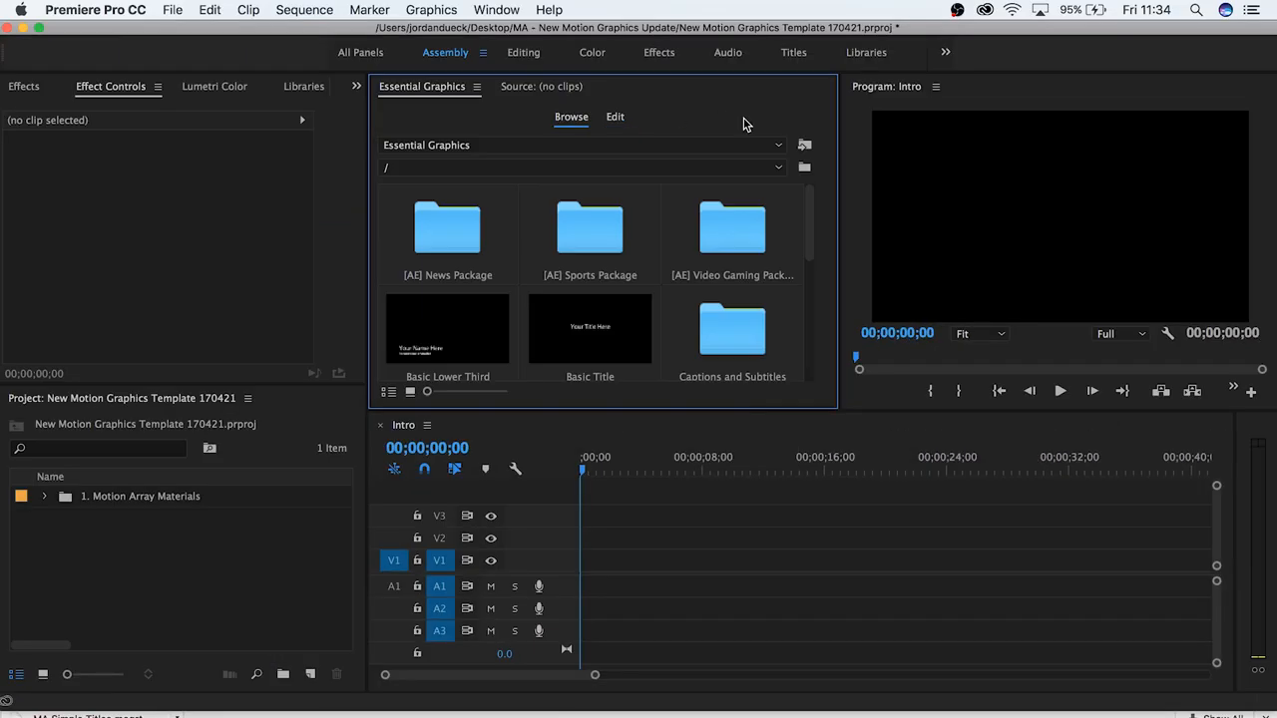
- Drag MA Simple Titles from Essential Graphics Browse onto the start of the Intro timeline
scroll("down", 3)
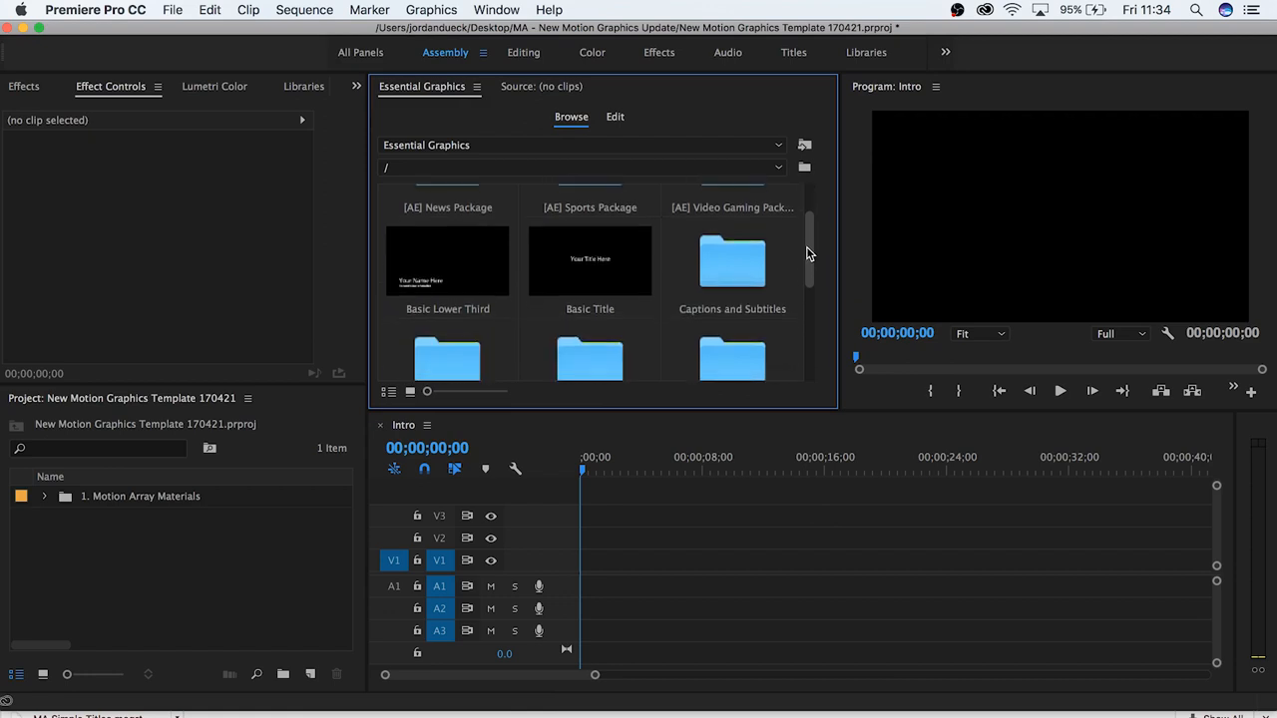
scroll("down", 3)
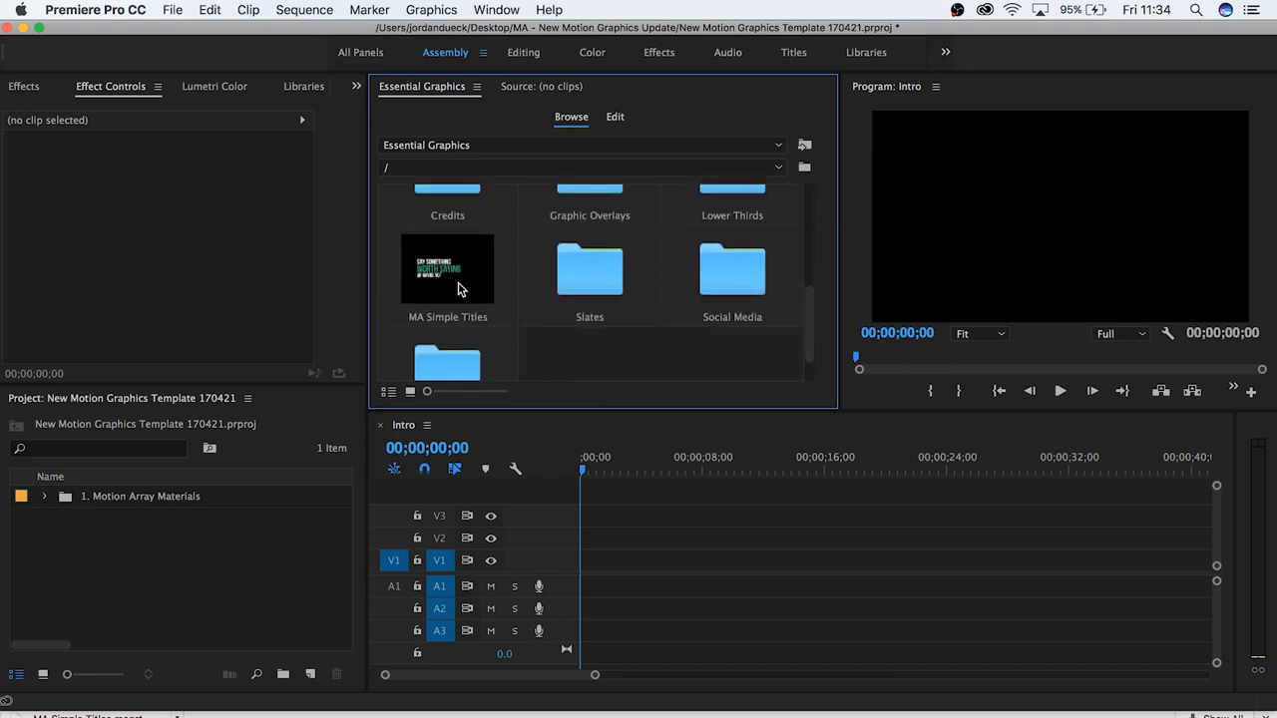
left_click_drag(447, 267, 656, 559)
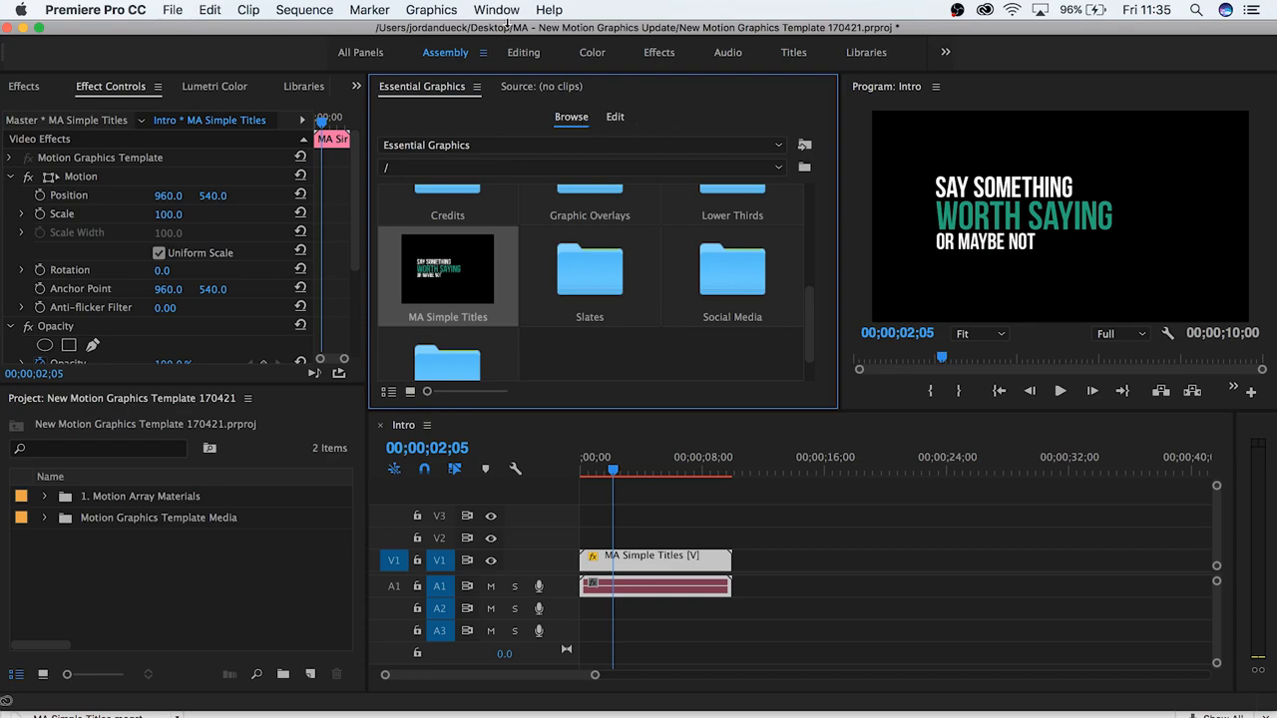
left_click(496, 9)
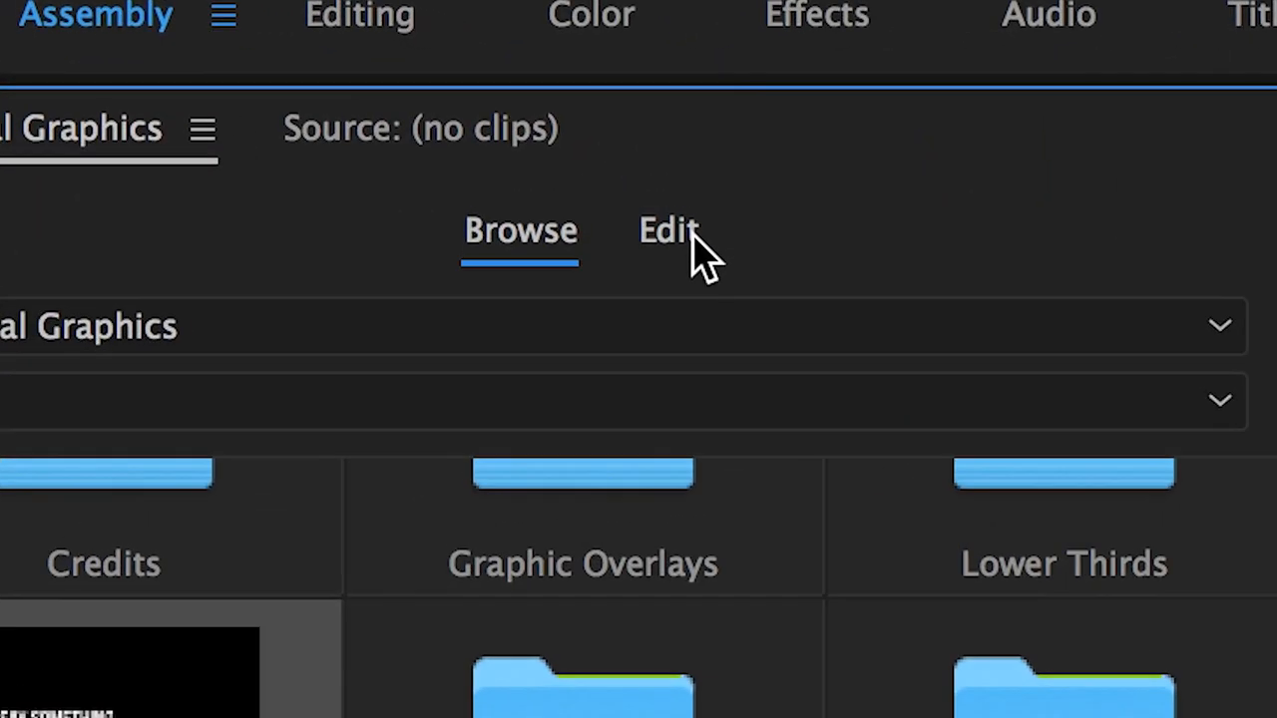
- Show the template's editable fields in the Edit panel and scroll through them
left_click(667, 229)
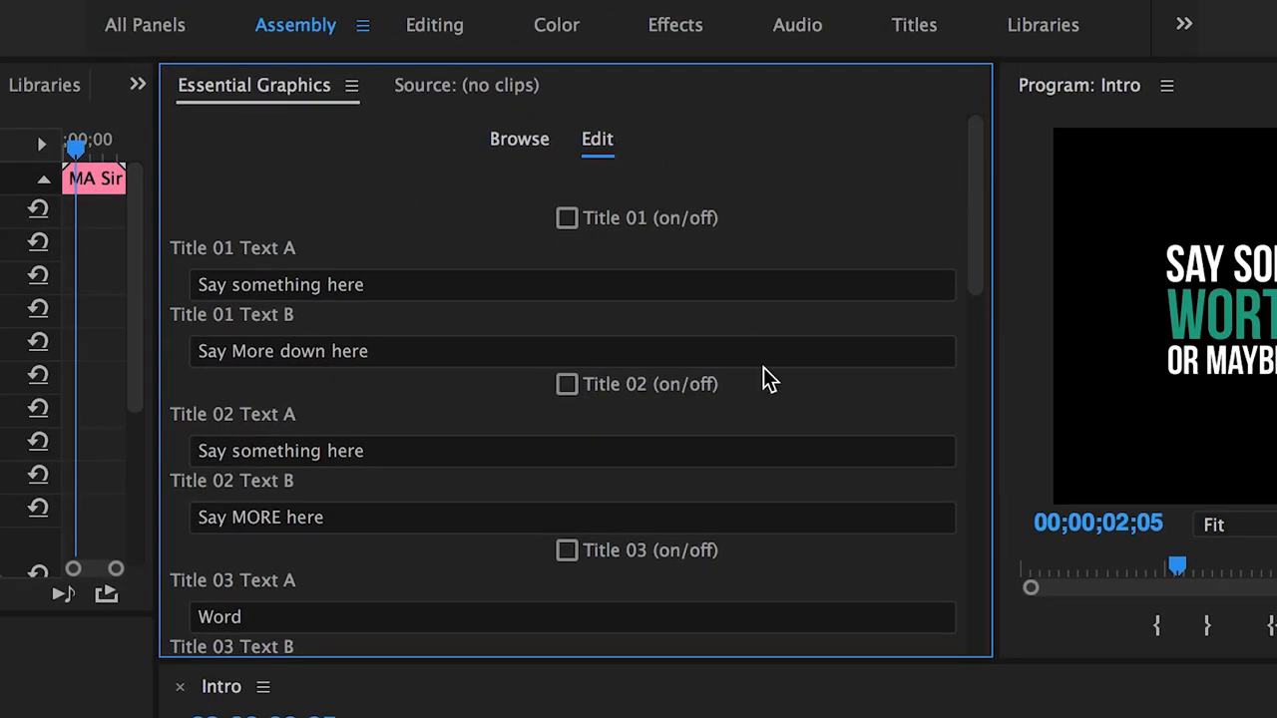
scroll("down", 3)
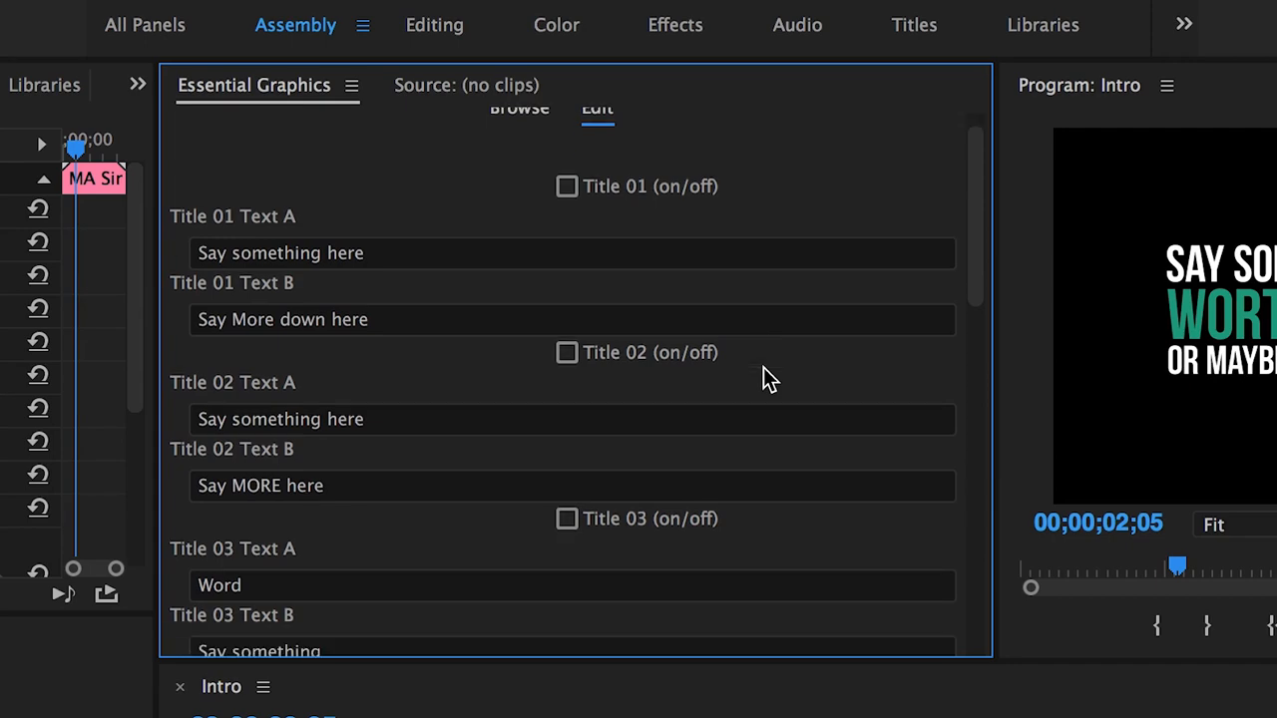
scroll("down", 3)
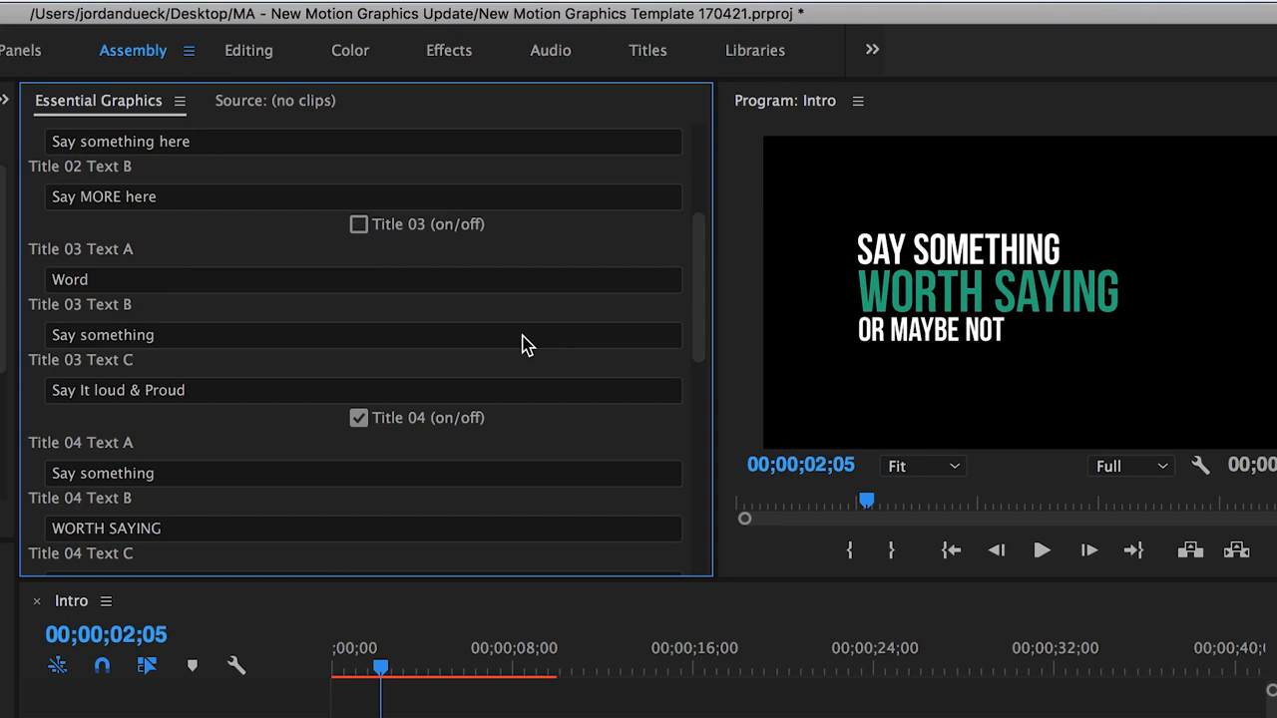
mouse_move(417, 417)
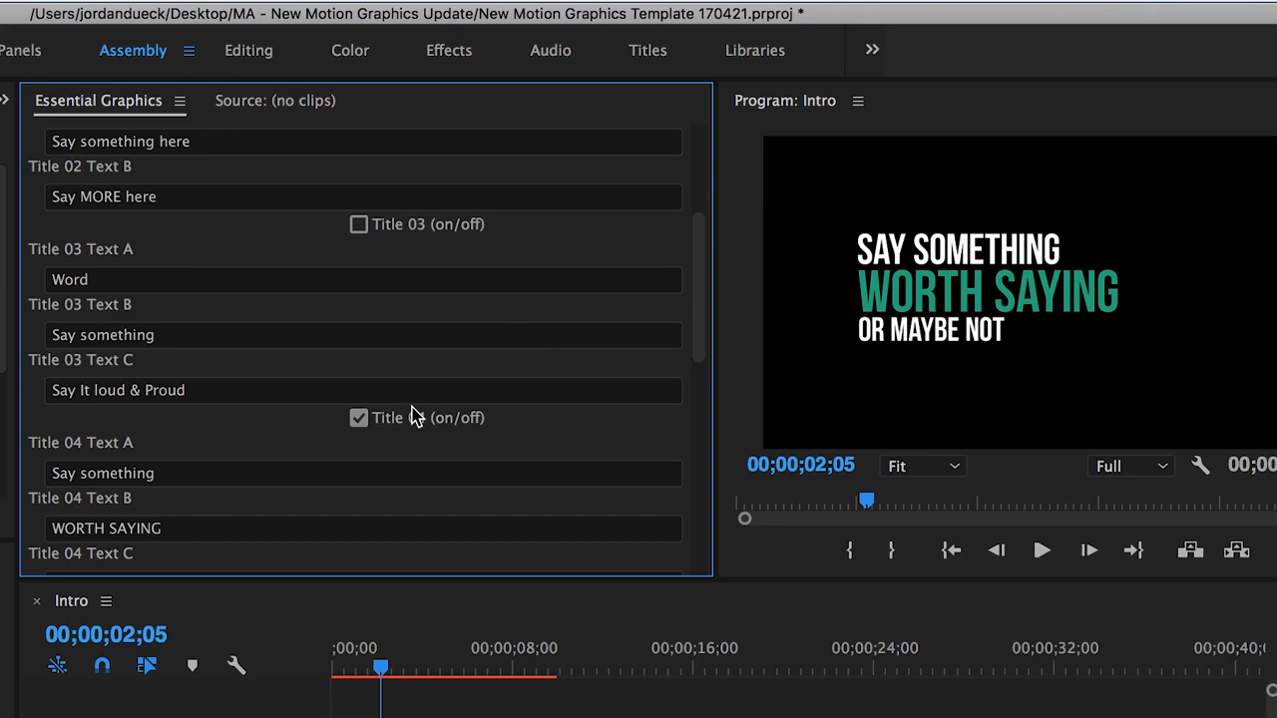
scroll("up", 3)
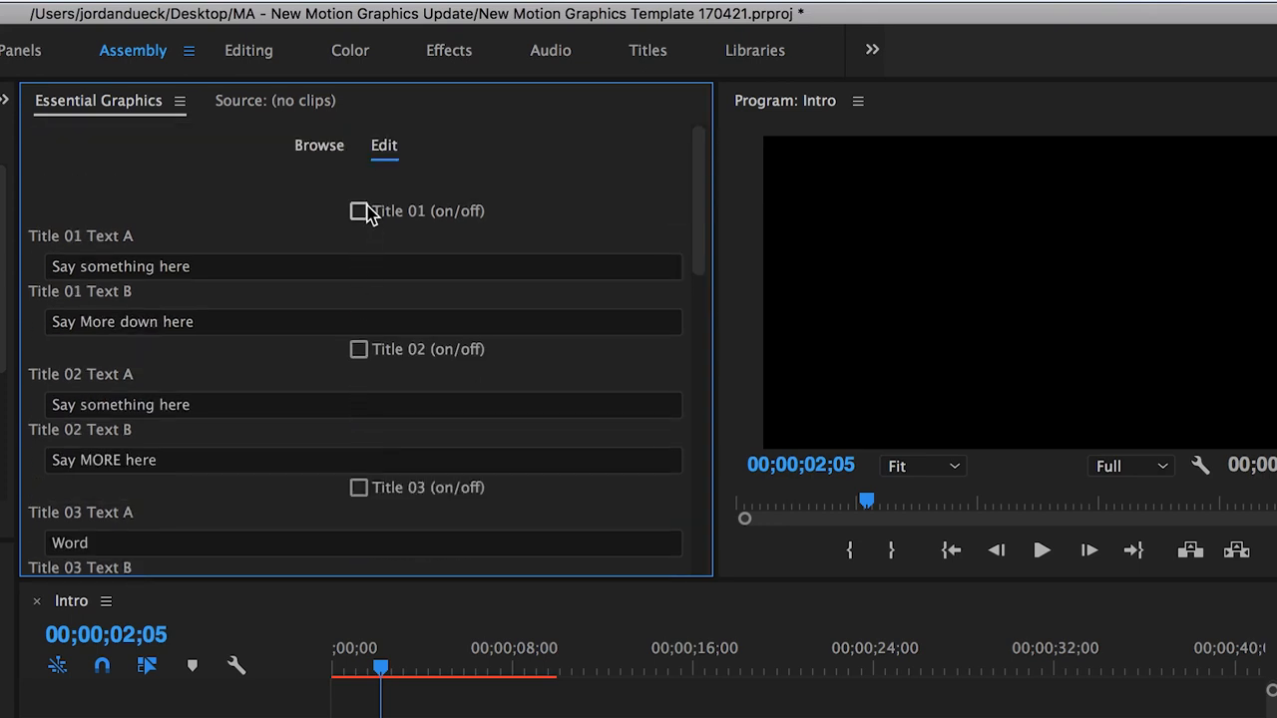
- Preview the Title 02 style, switch it off, and turn on Title 01
left_click(358, 349)
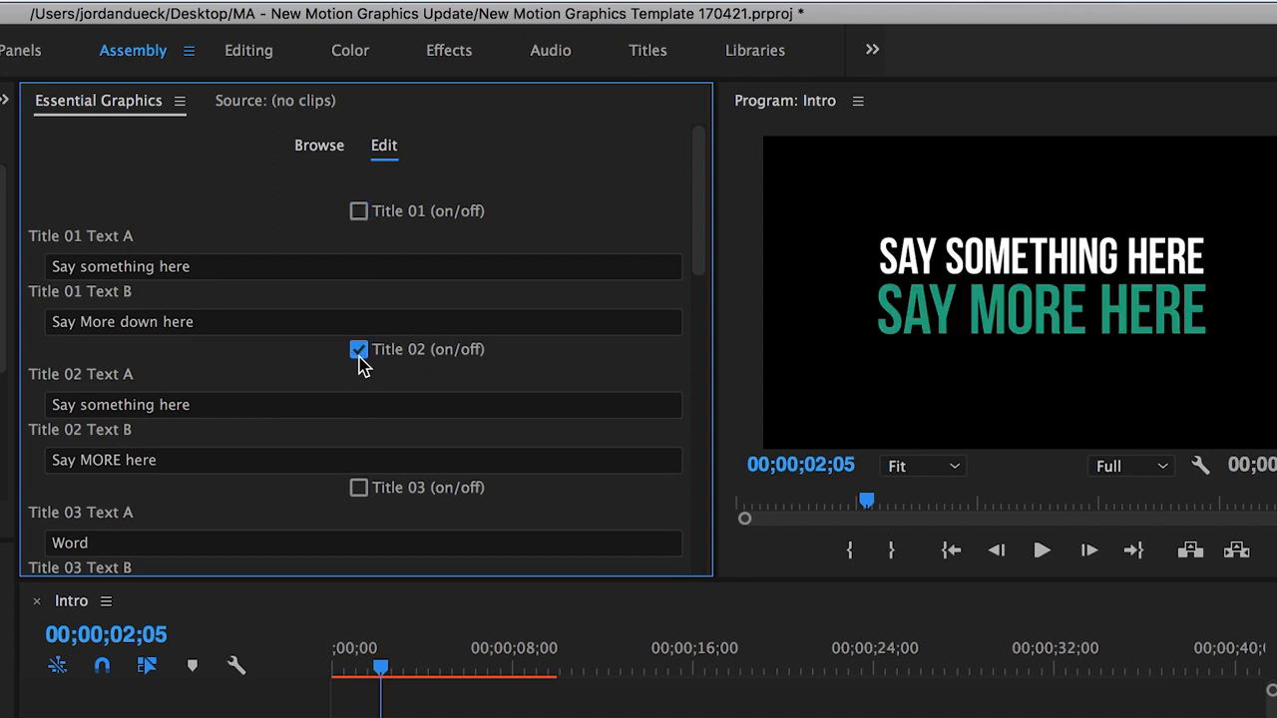
left_click(358, 211)
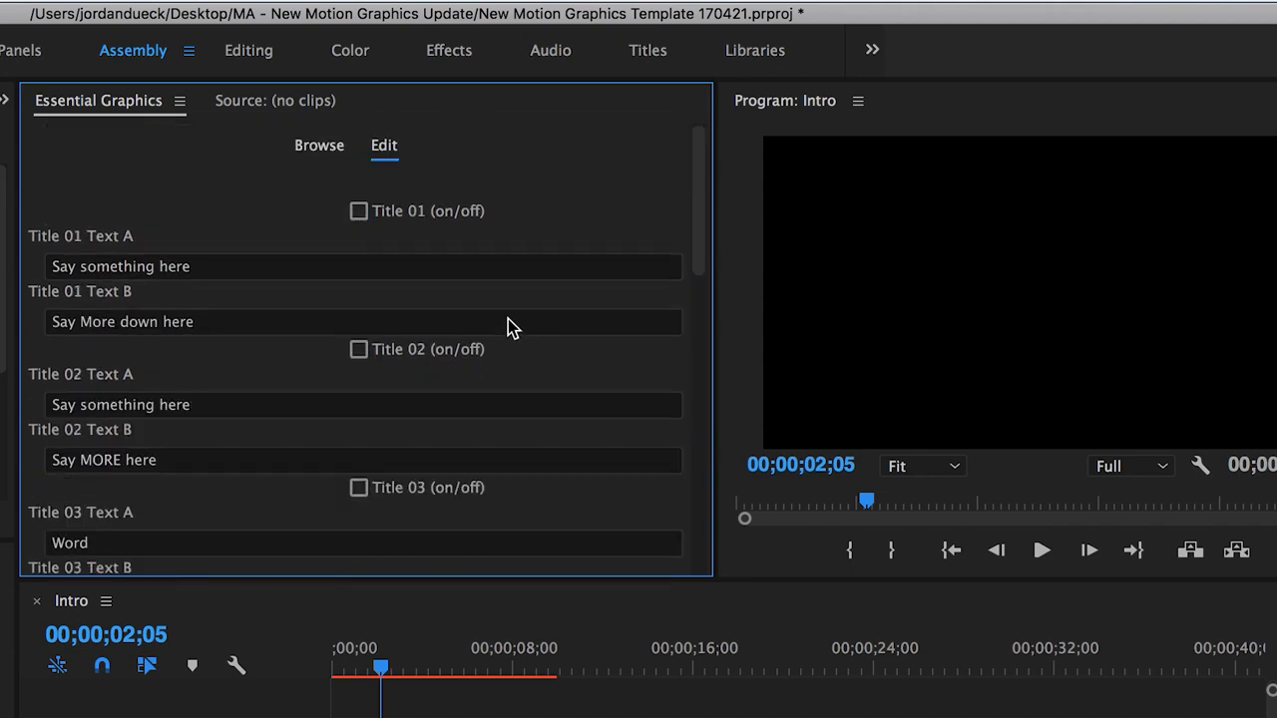
left_click(358, 210)
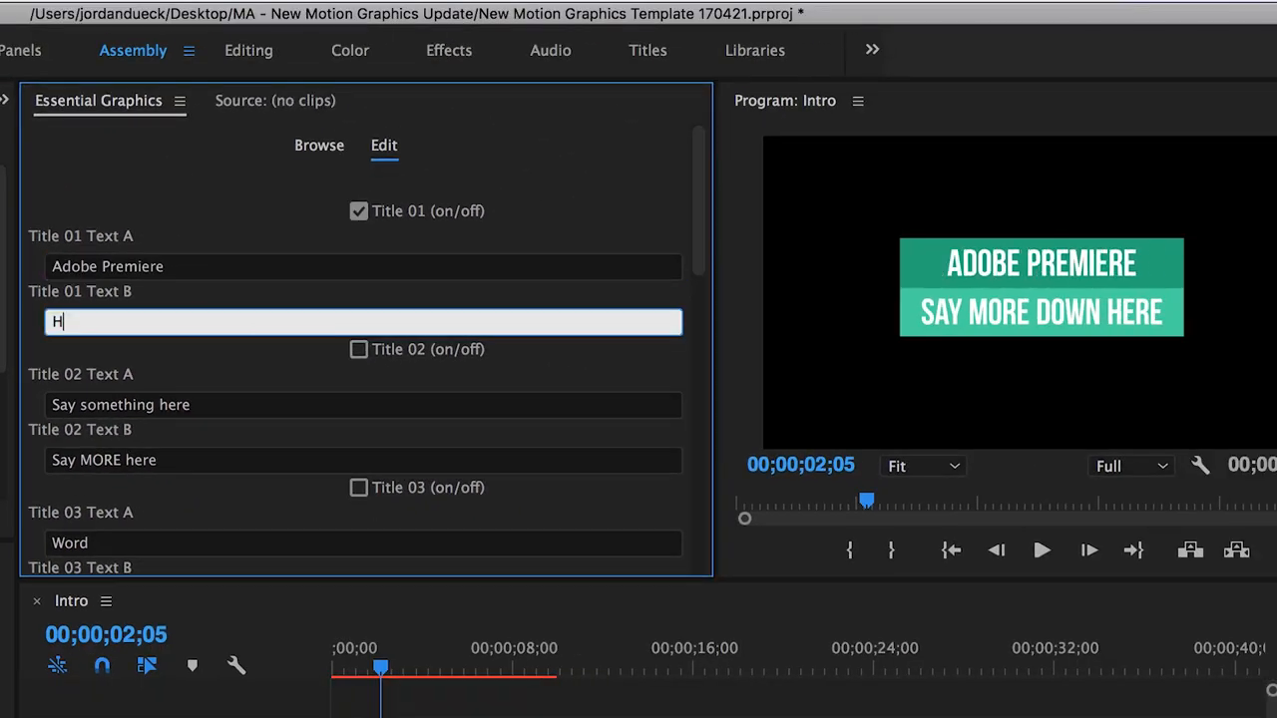
- Enter 'Has Motion Graphics' as the second line of Title 01
type("Has Motion Graphics")
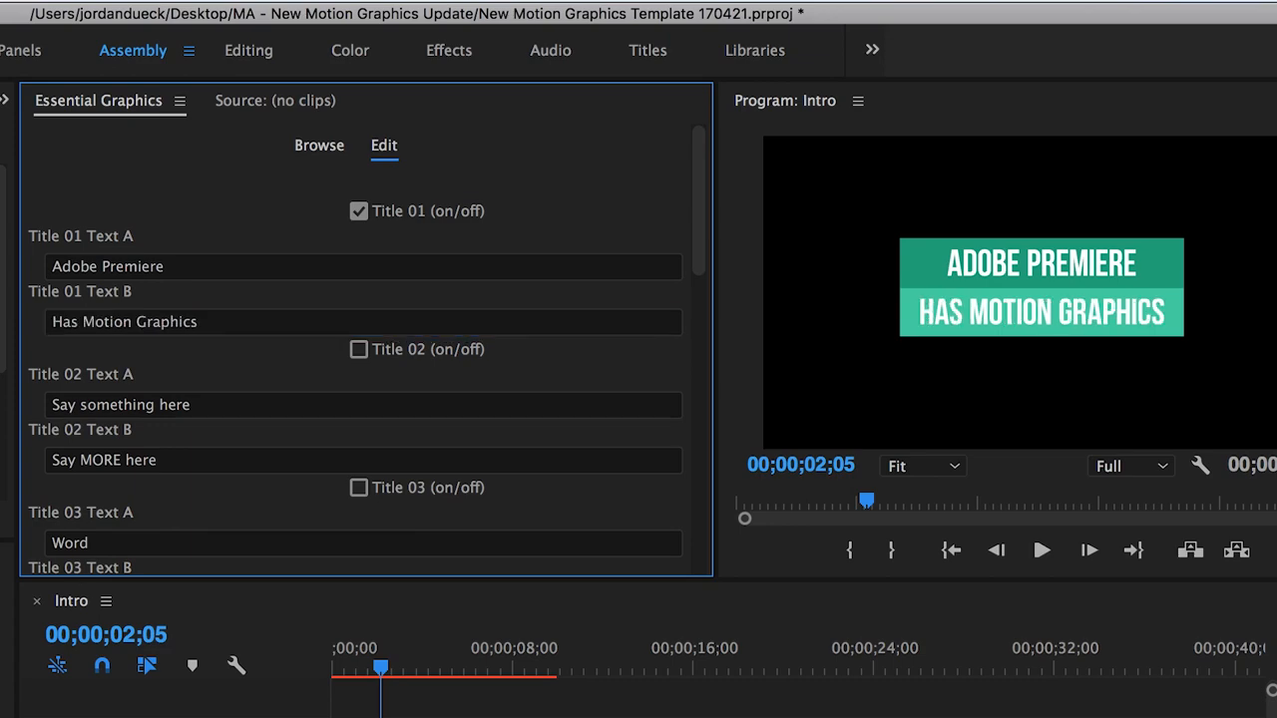
mouse_move(377, 237)
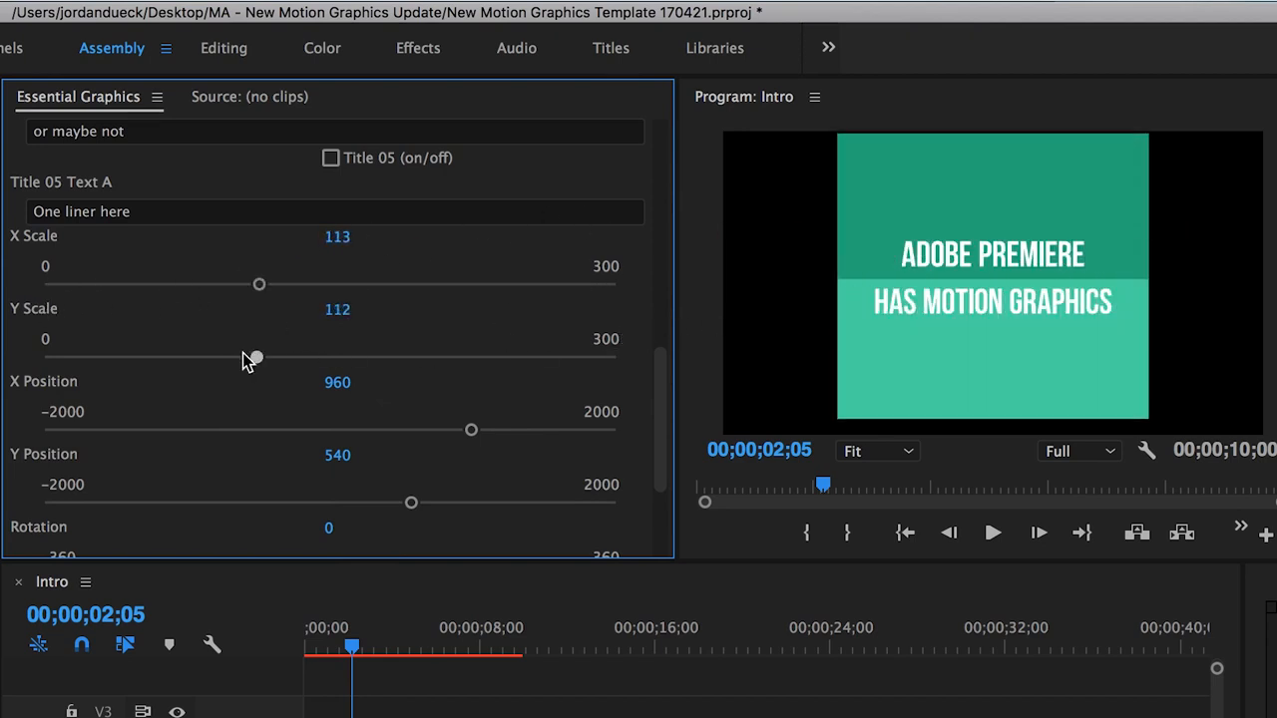
- Adjust the position and scale sliders to enlarge the title and move it left
left_click_drag(471, 429, 376, 429)
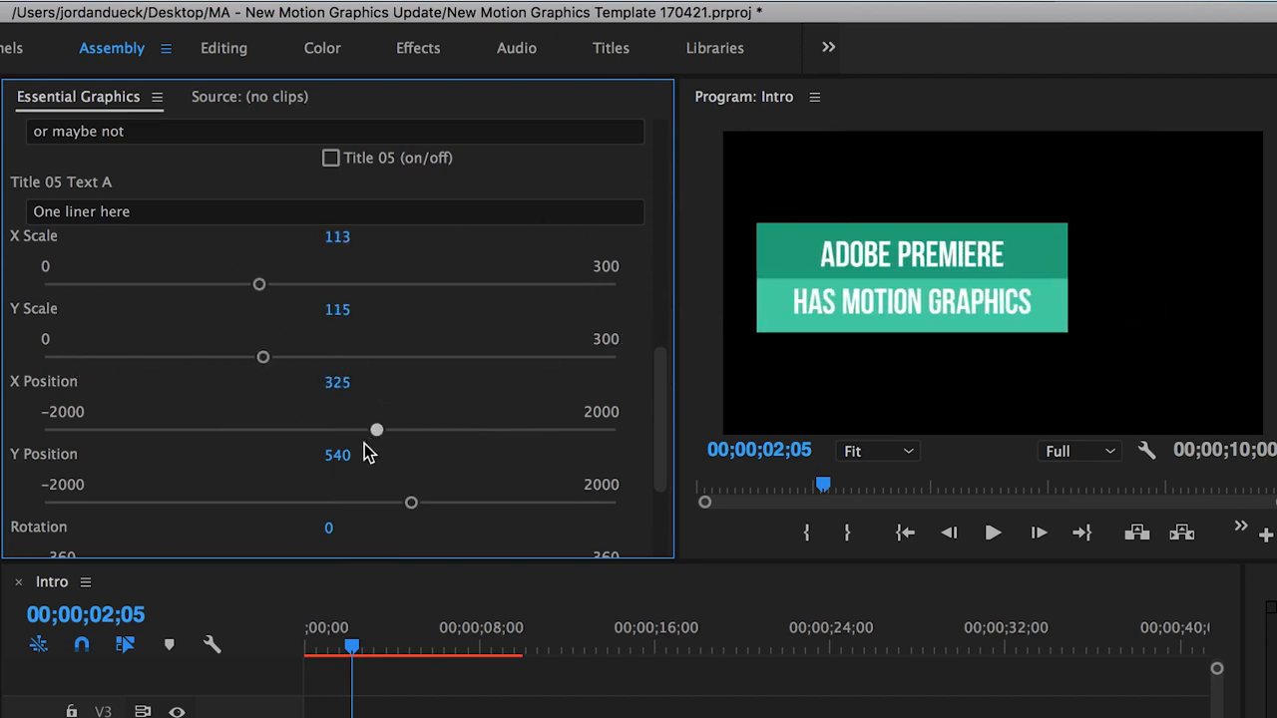
left_click_drag(376, 430, 470, 430)
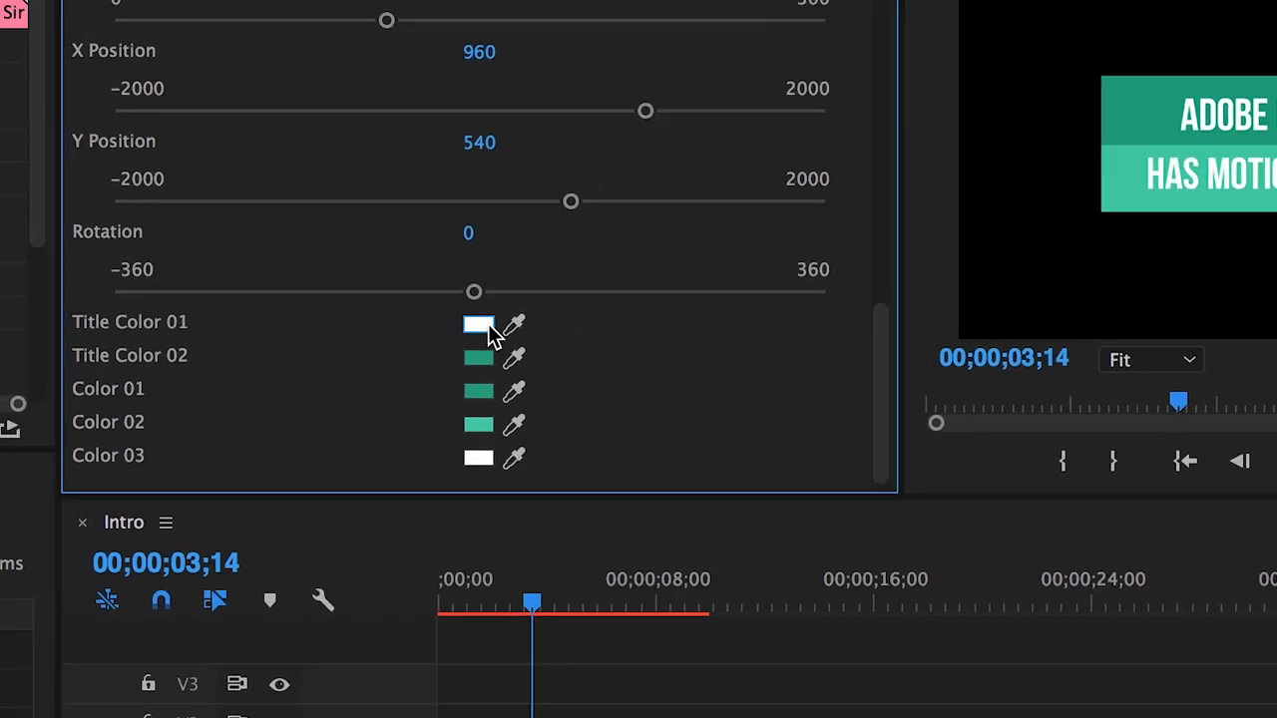
- Pick a new blue colour for the title bars and preview it earlier in the sequence
left_click(477, 323)
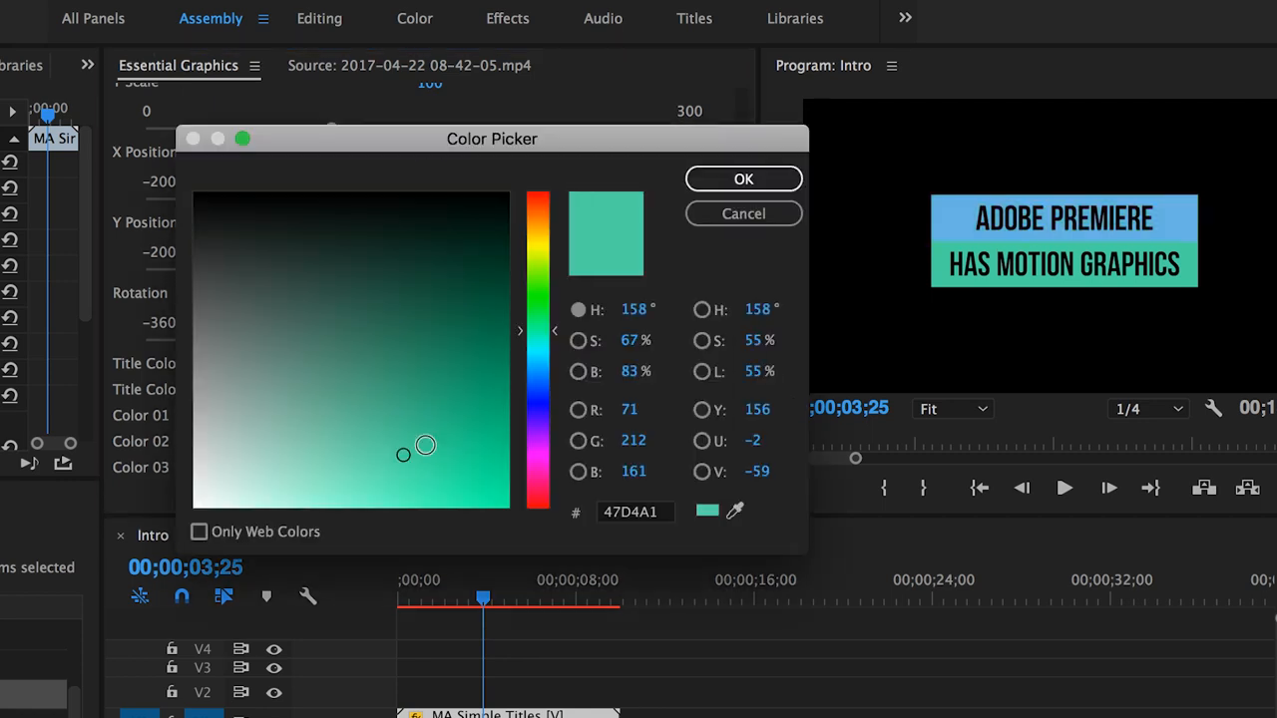
left_click(743, 179)
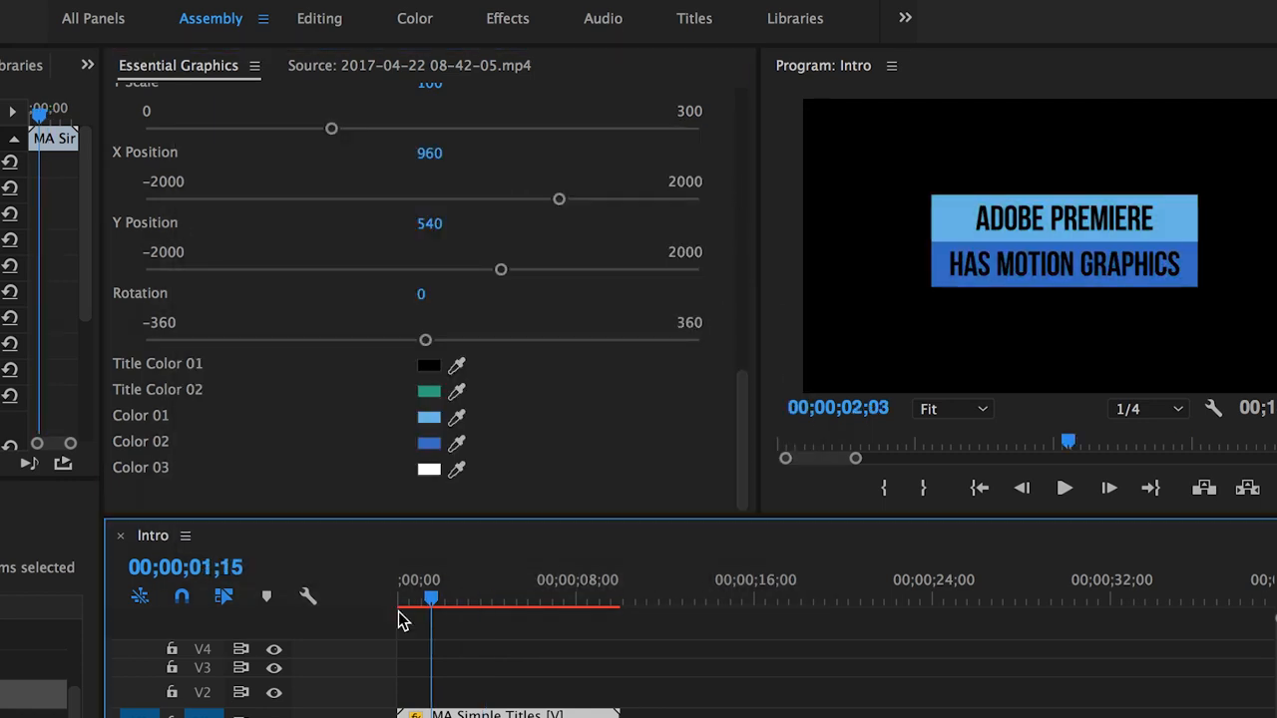
left_click(1063, 488)
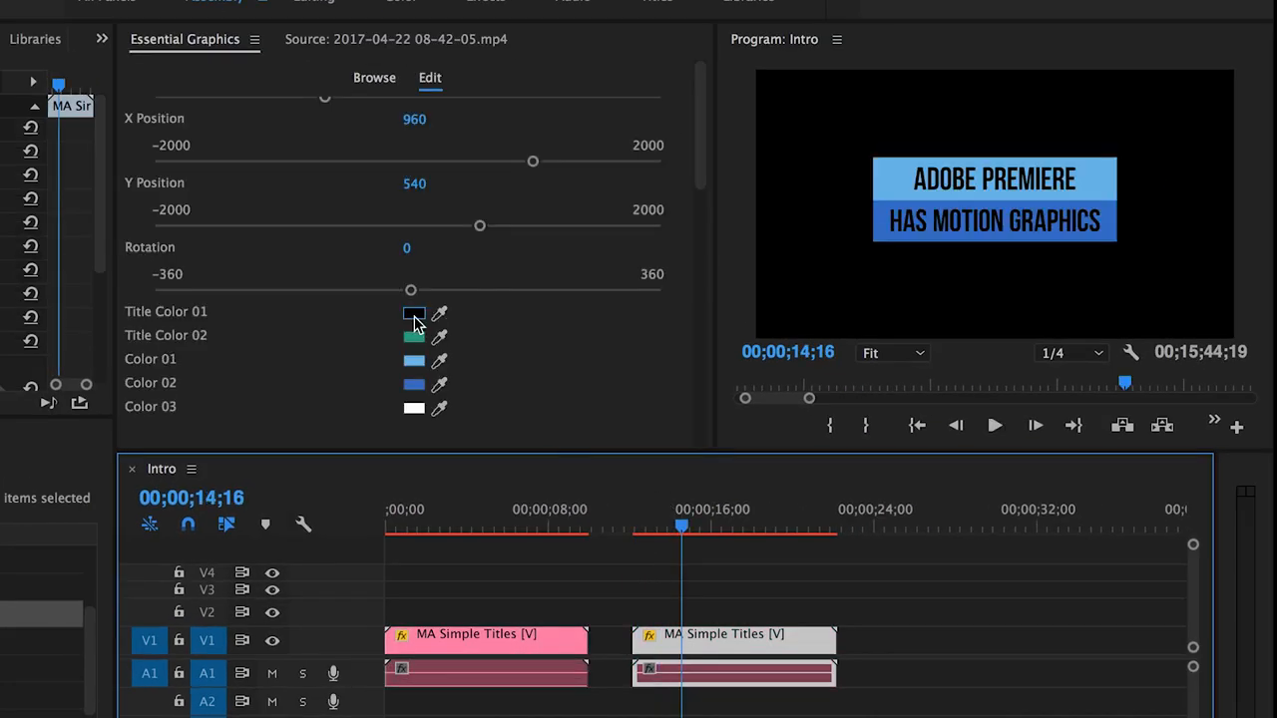
- Make the top bar colour pink, then click into the timeline to review the title
left_click(413, 313)
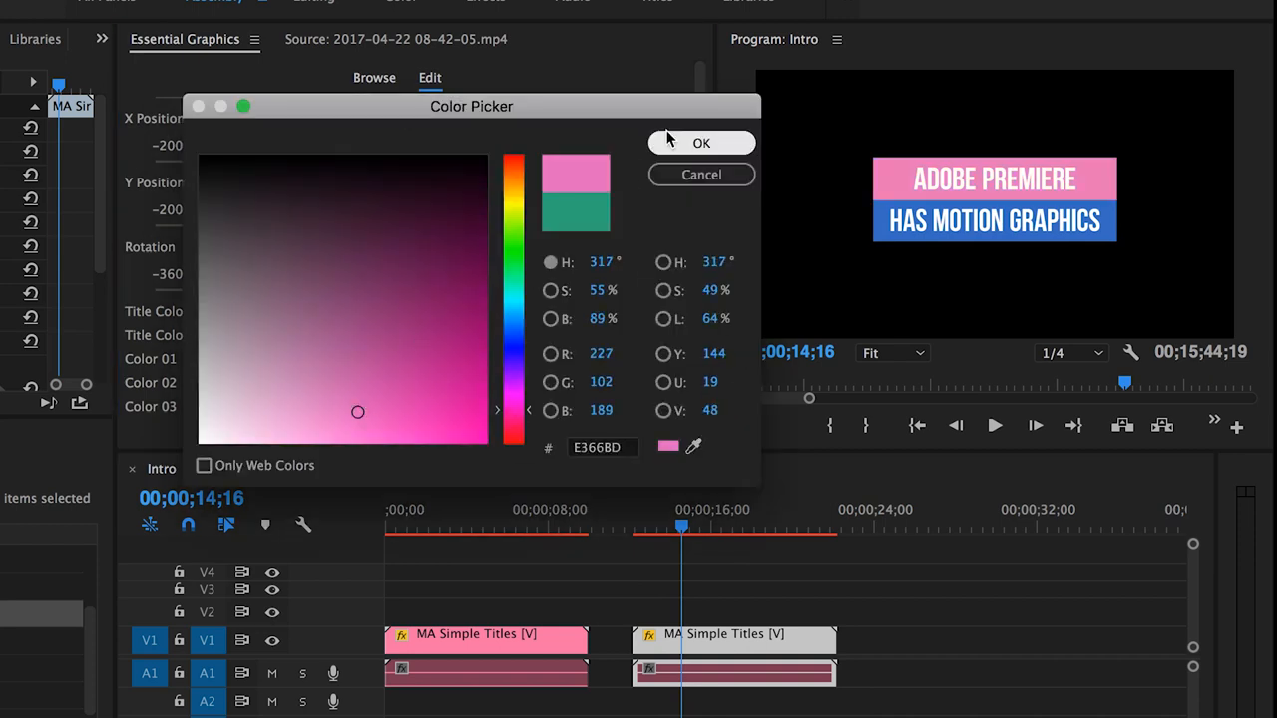
left_click(701, 143)
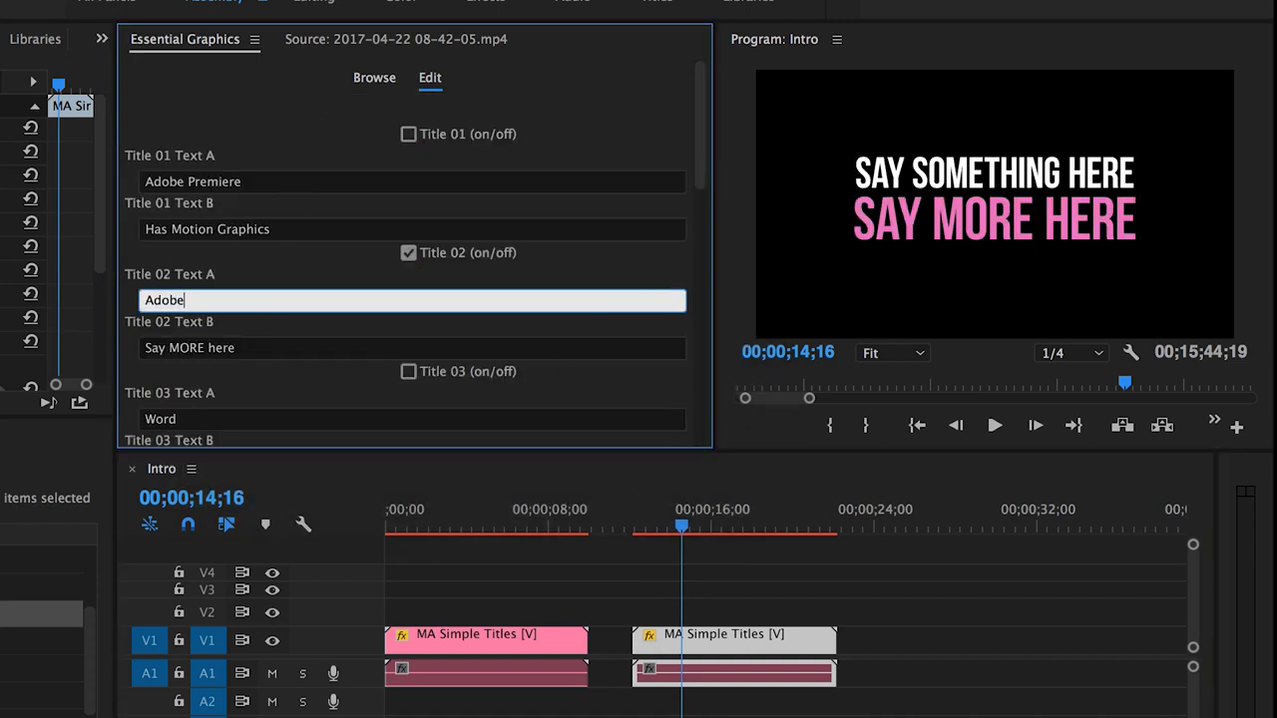
left_click(994, 425)
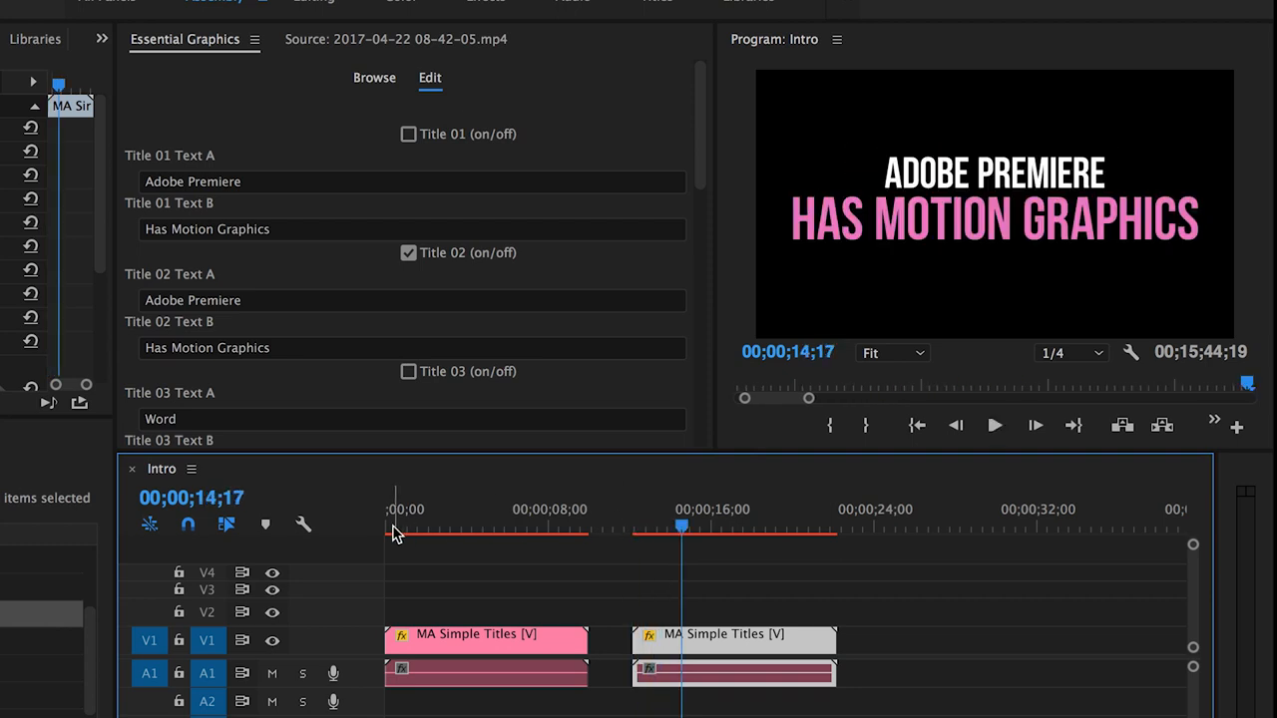
left_click(994, 425)
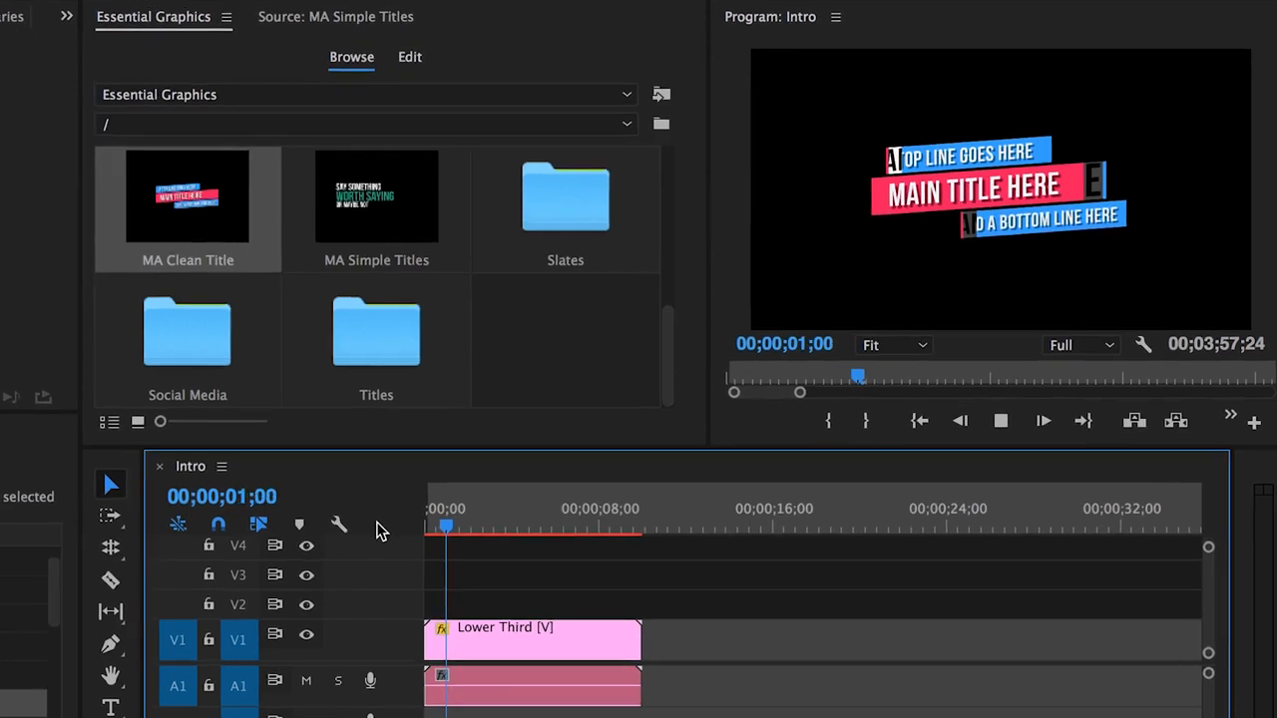
- Select the MA Clean Title lower third clip for editing
left_click(409, 57)
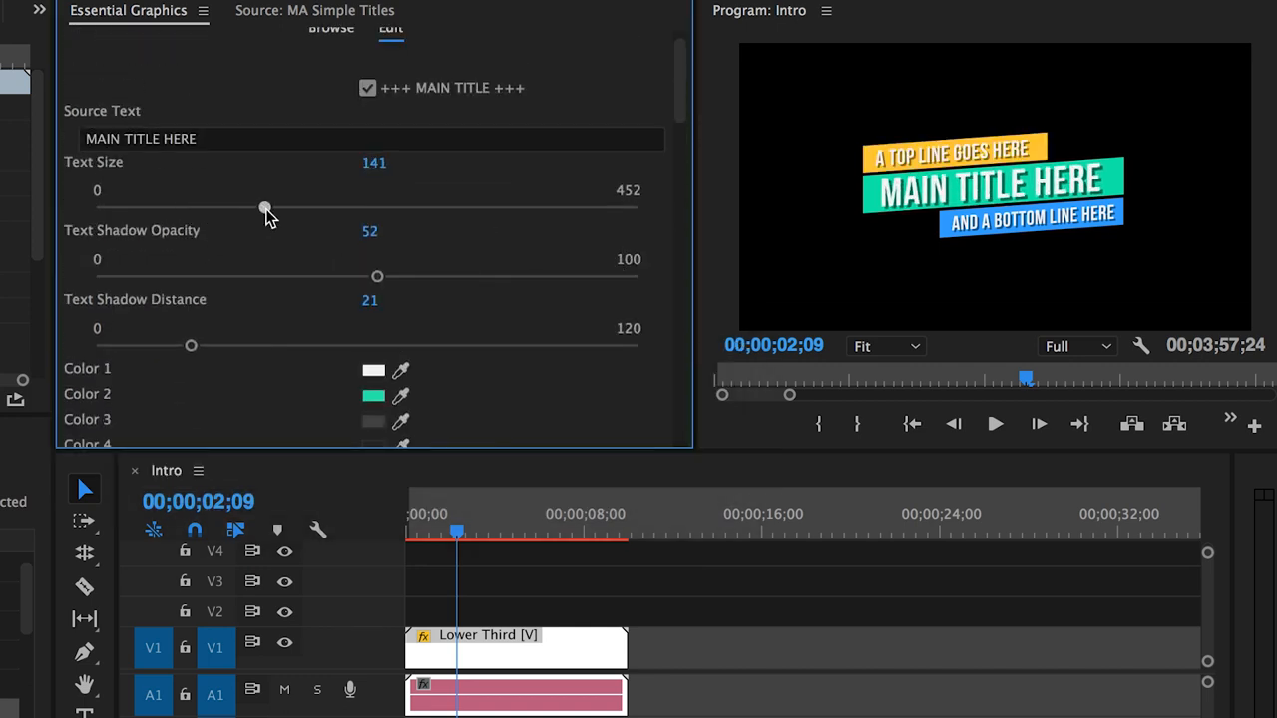
- Set main title text size to 86 and shadow opacity to 100, then raise the lower third
left_click_drag(264, 208, 197, 207)
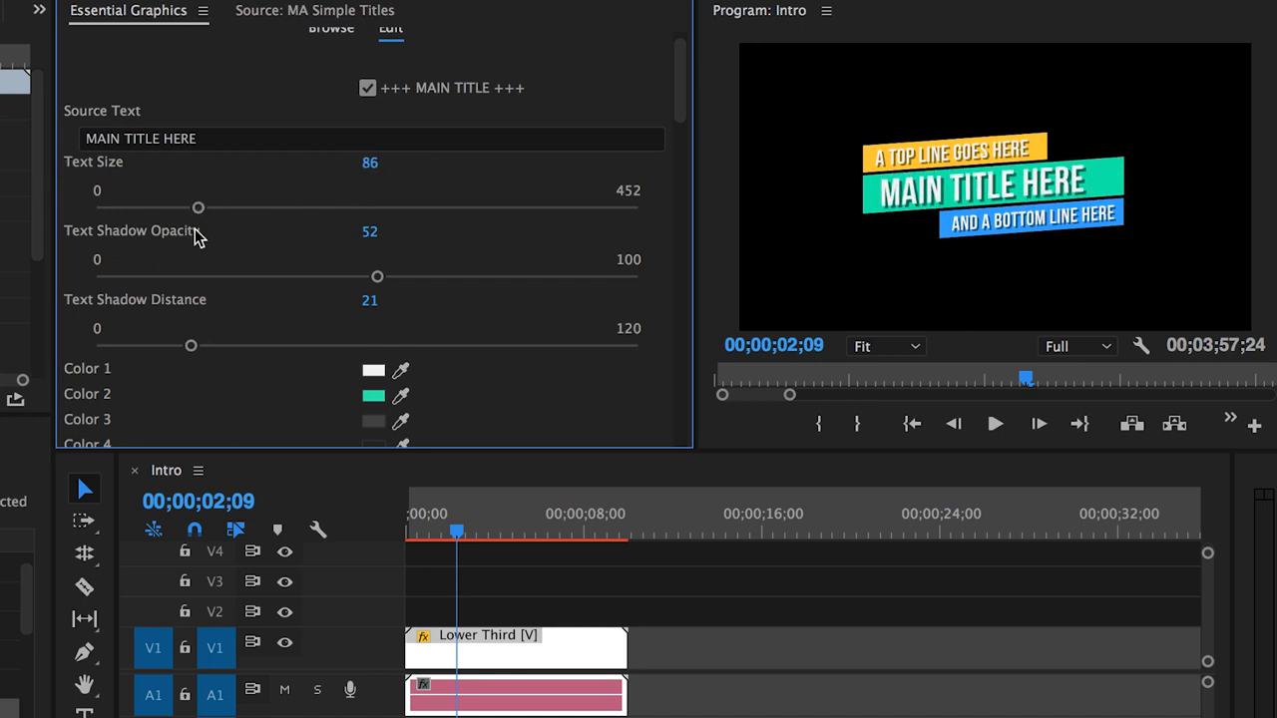
left_click_drag(377, 276, 638, 276)
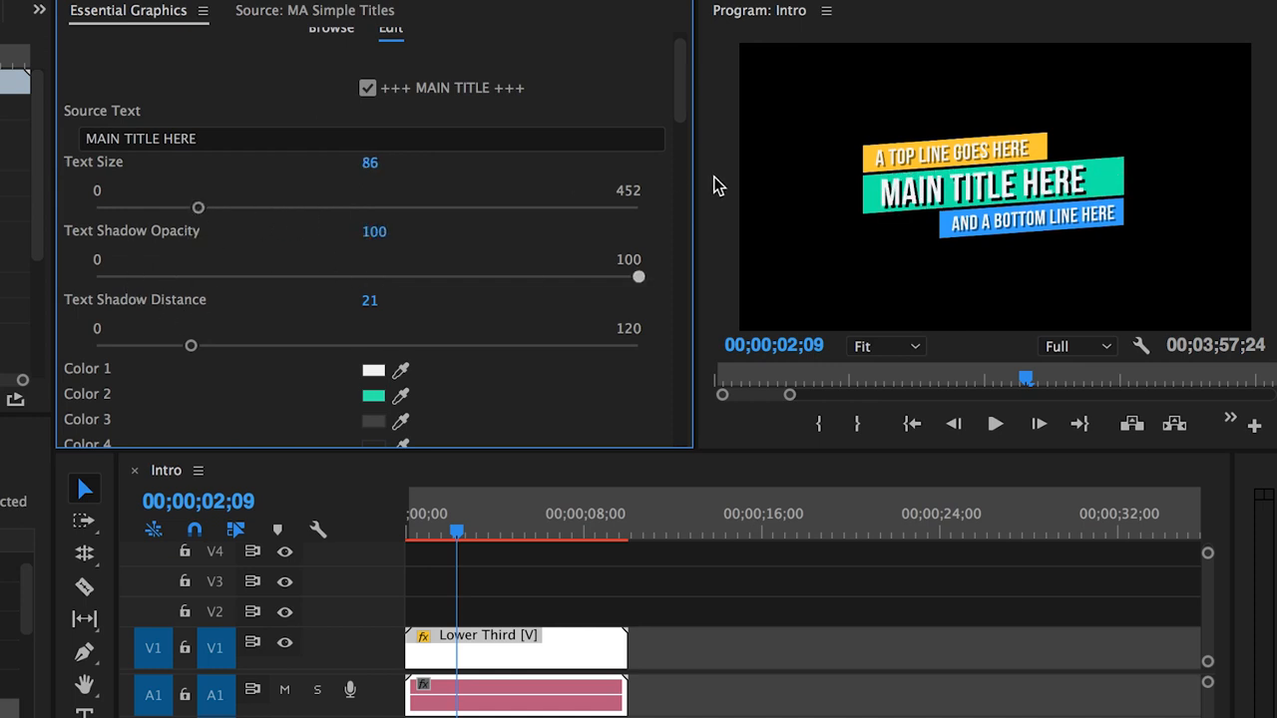
scroll("down", 3)
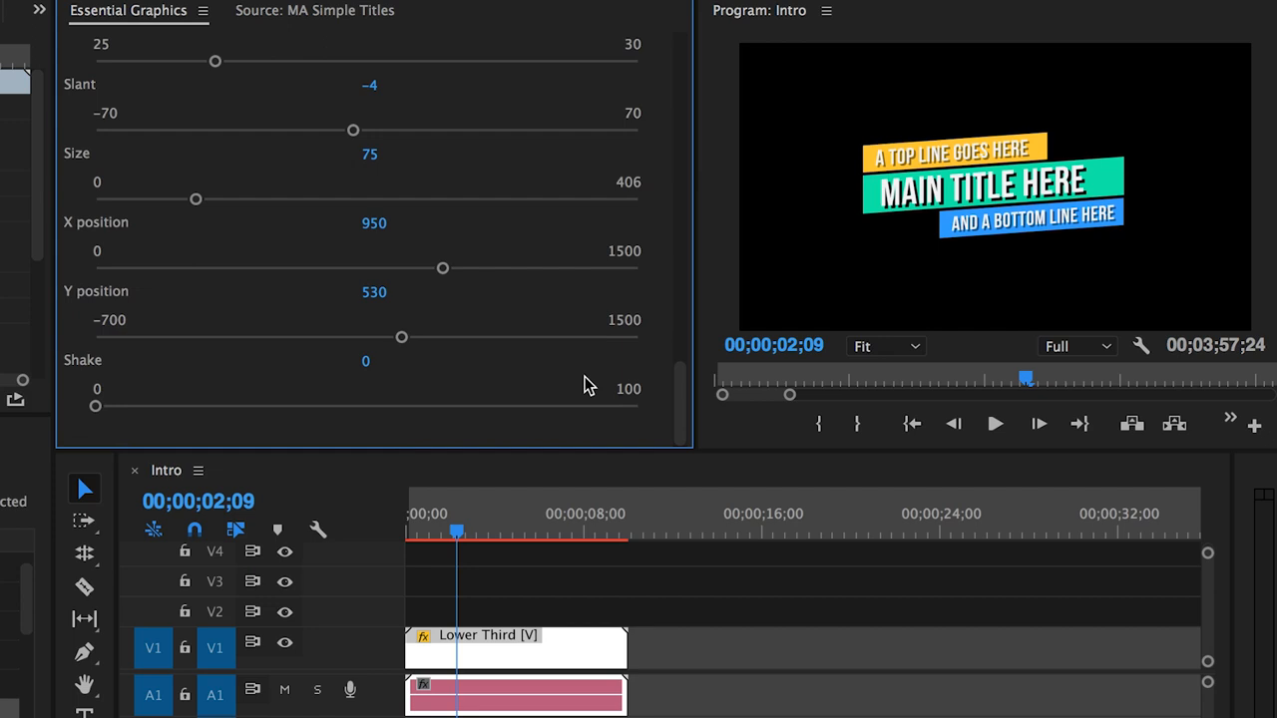
left_click_drag(352, 130, 263, 129)
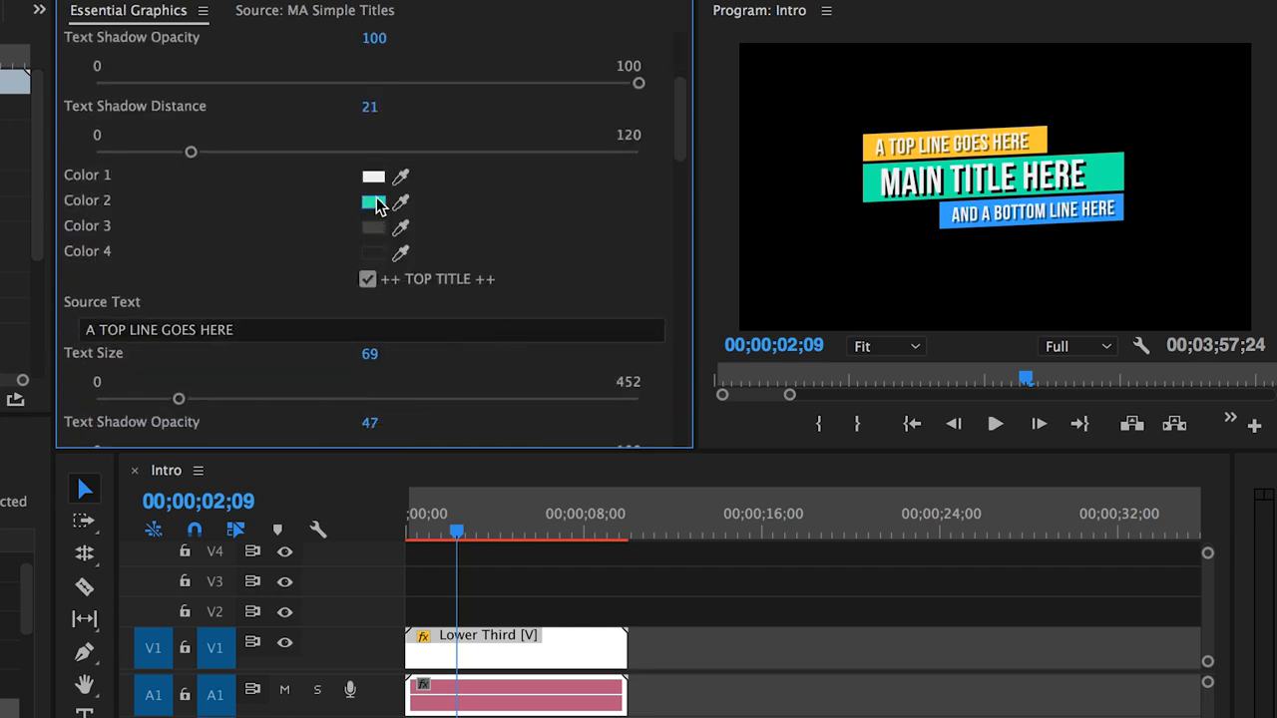
- Turn the main title bar pink, nudge the Y position, and enlarge the lower third to size 118
left_click(373, 200)
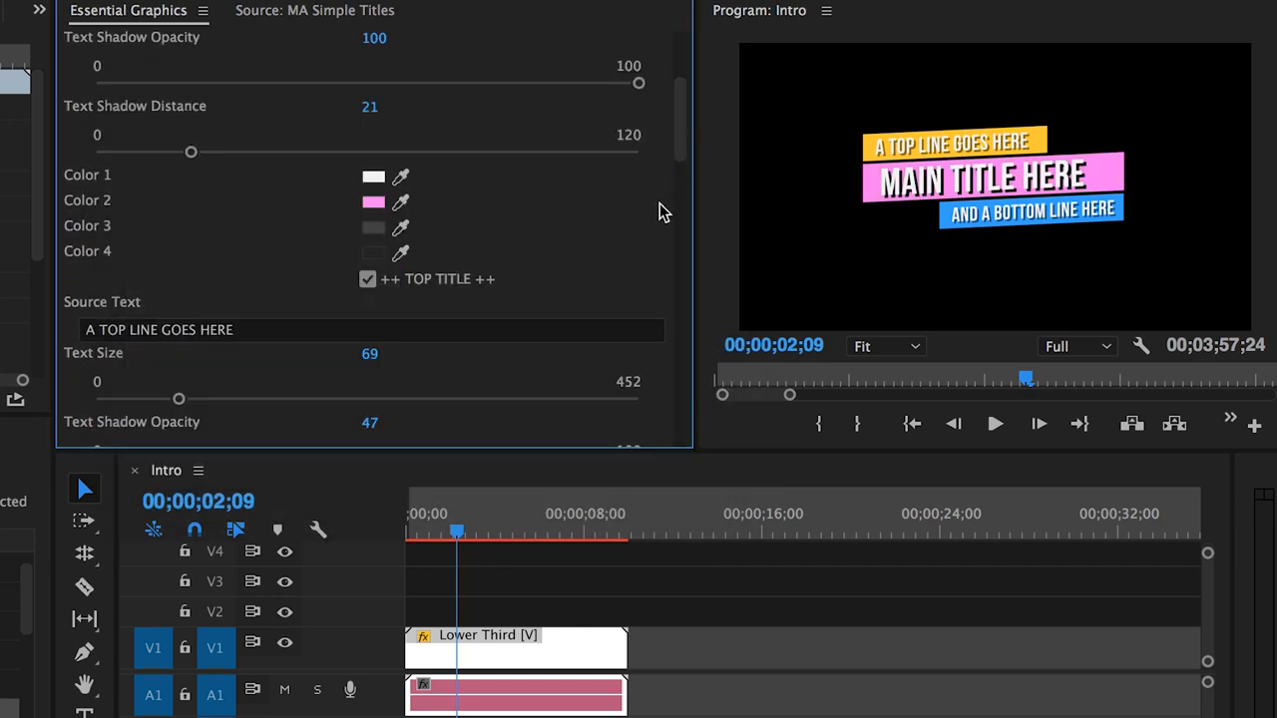
scroll("up", 3)
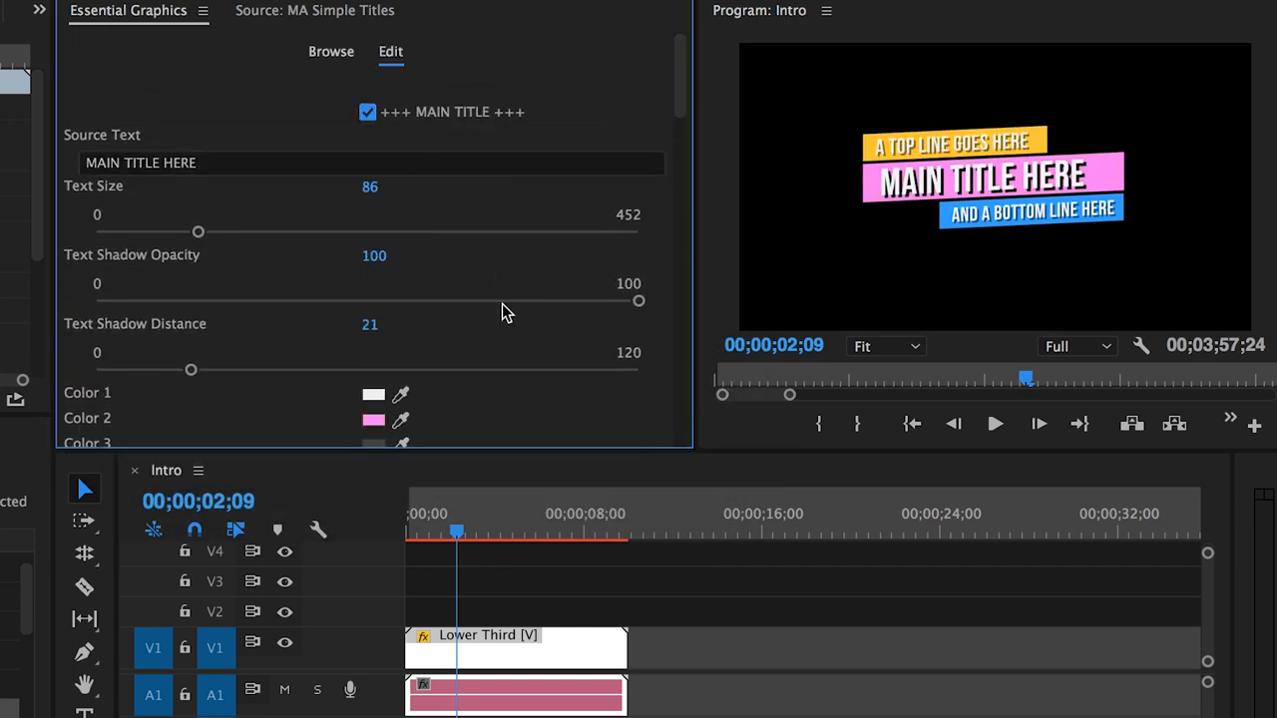
scroll("down", 3)
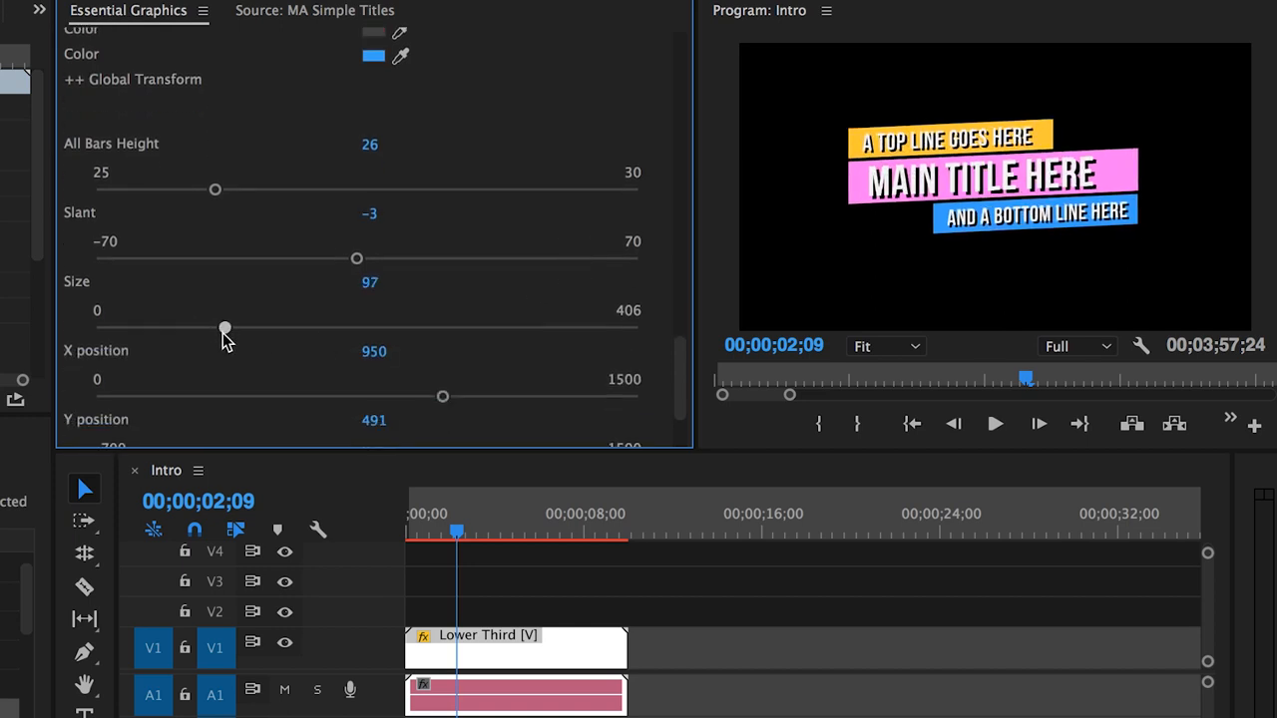
left_click_drag(225, 330, 252, 329)
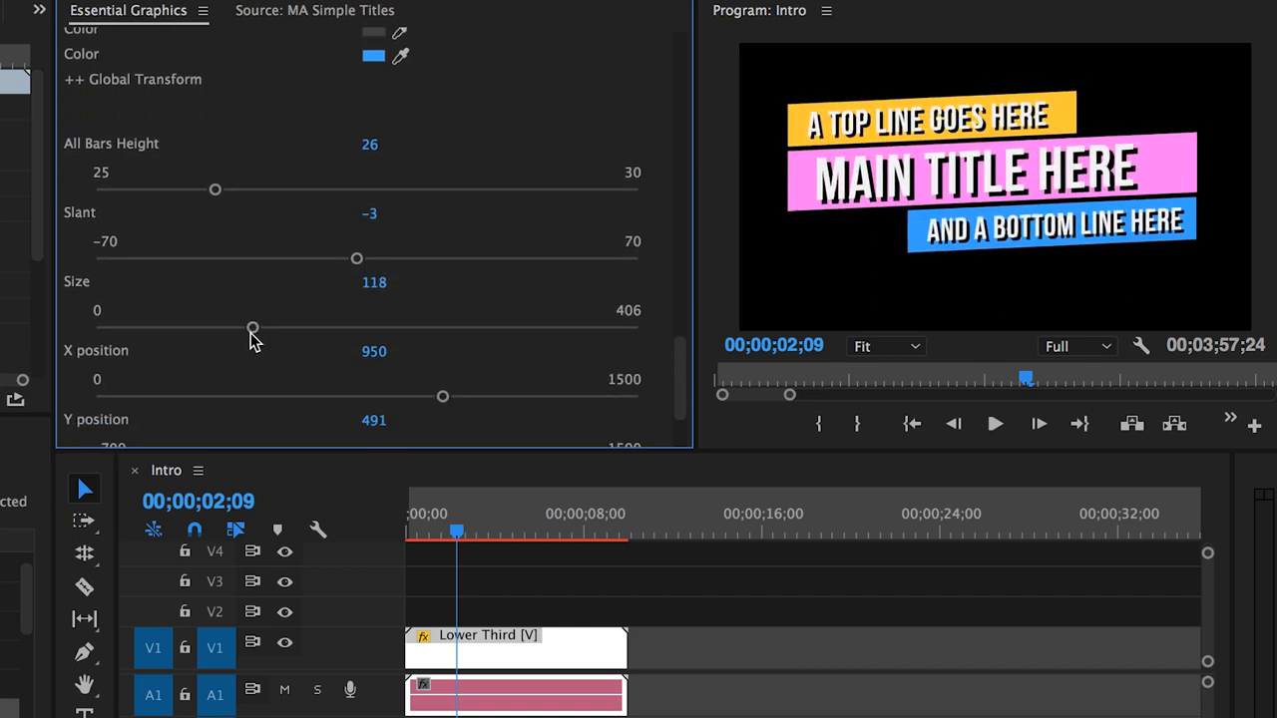